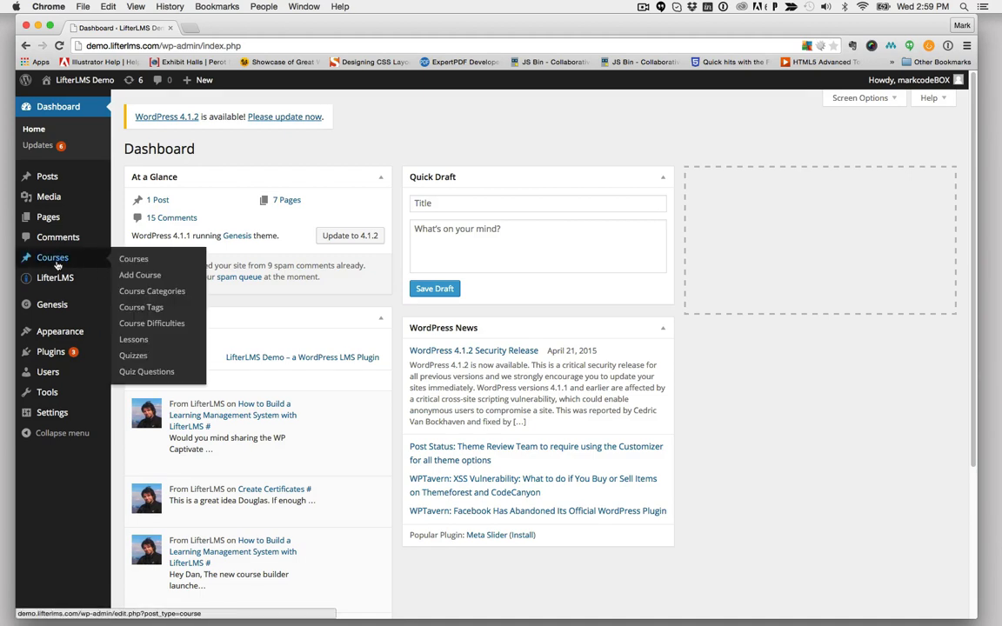
Go to Courses in the admin sidebar and start adding a new course
click(139, 275)
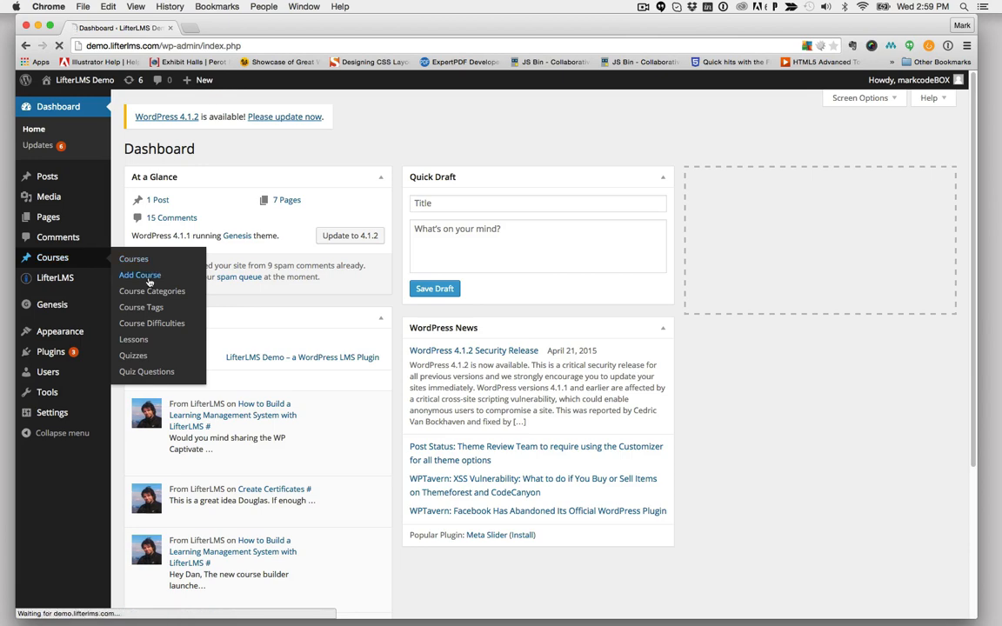
click(140, 275)
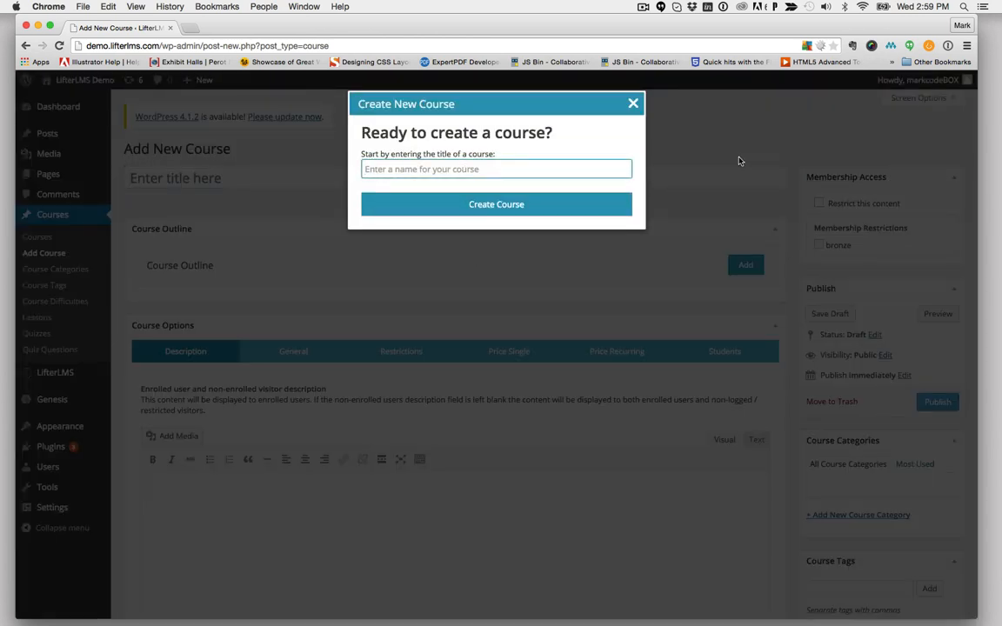
Name the new course 'My new course' and create it as a draft
text(My new cou)
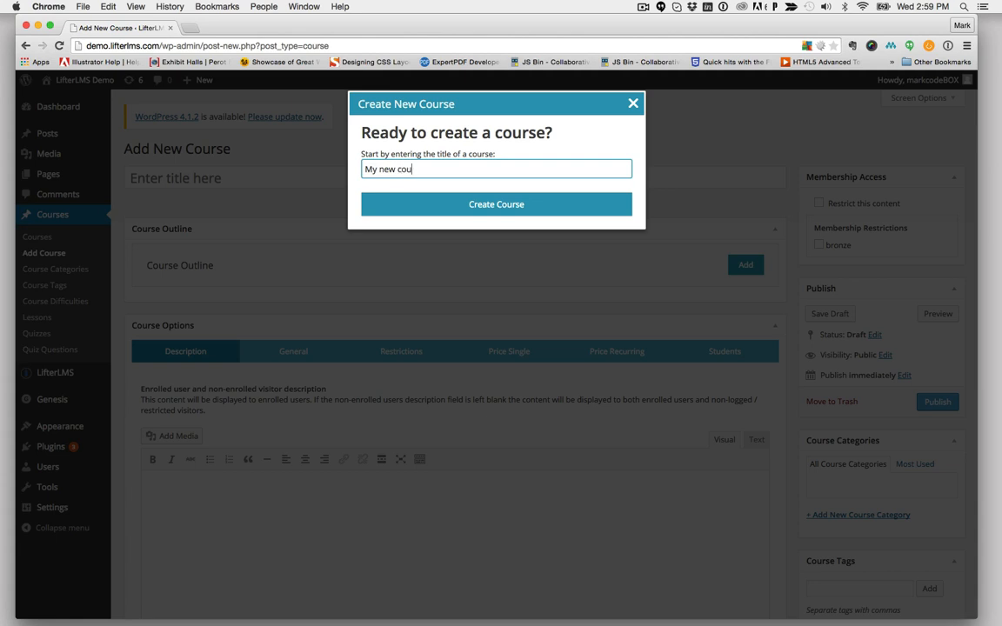
click(498, 205)
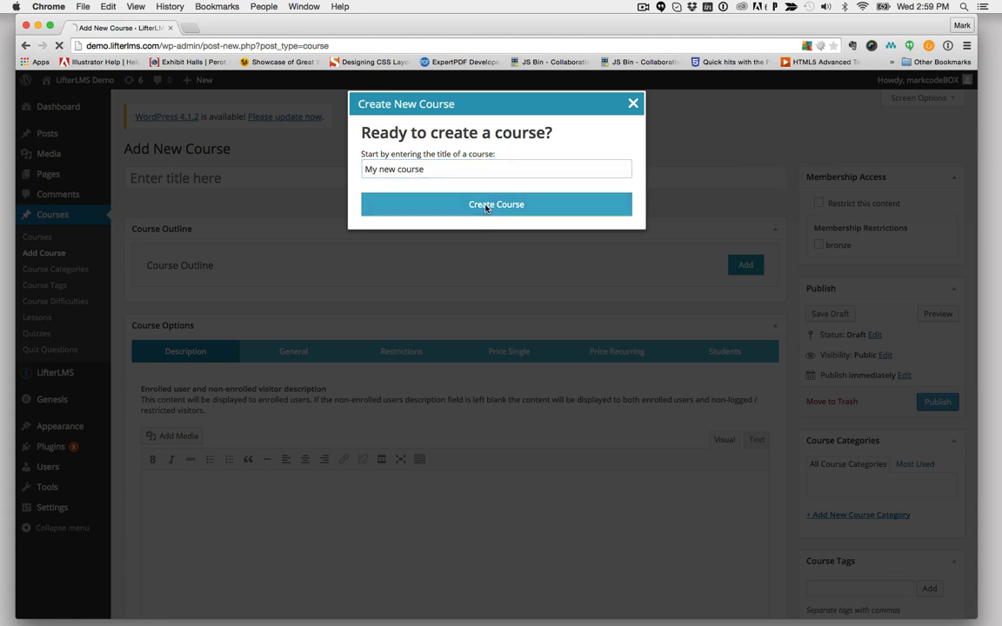
click(496, 205)
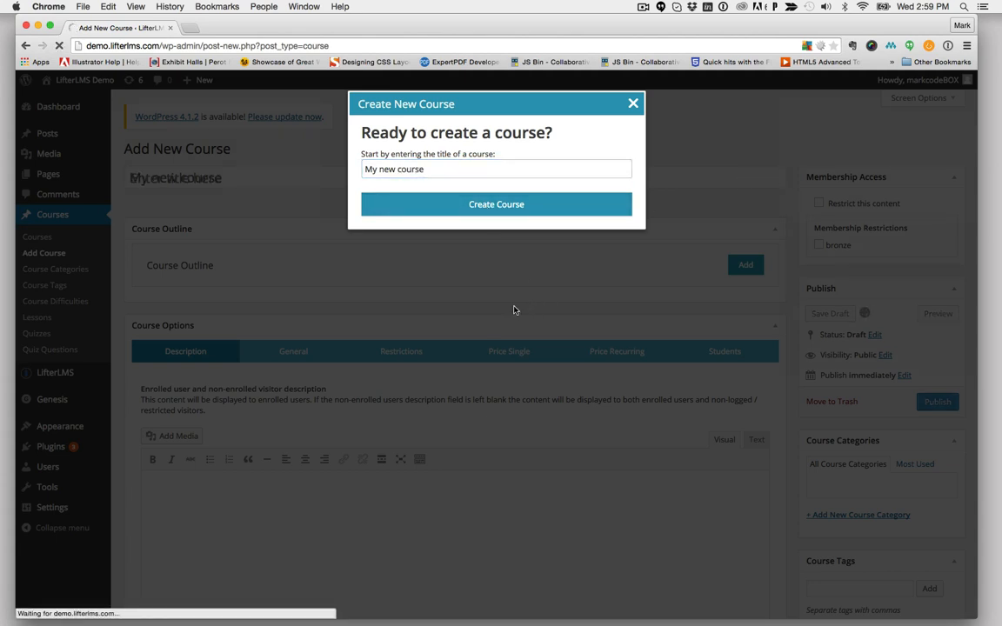
click(496, 203)
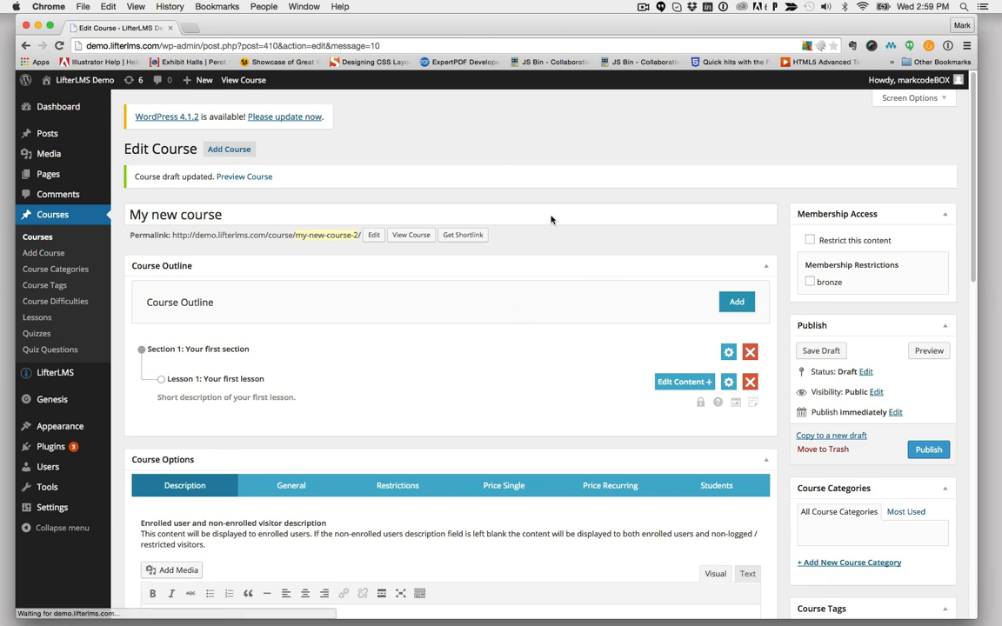
mouse_move(522, 240)
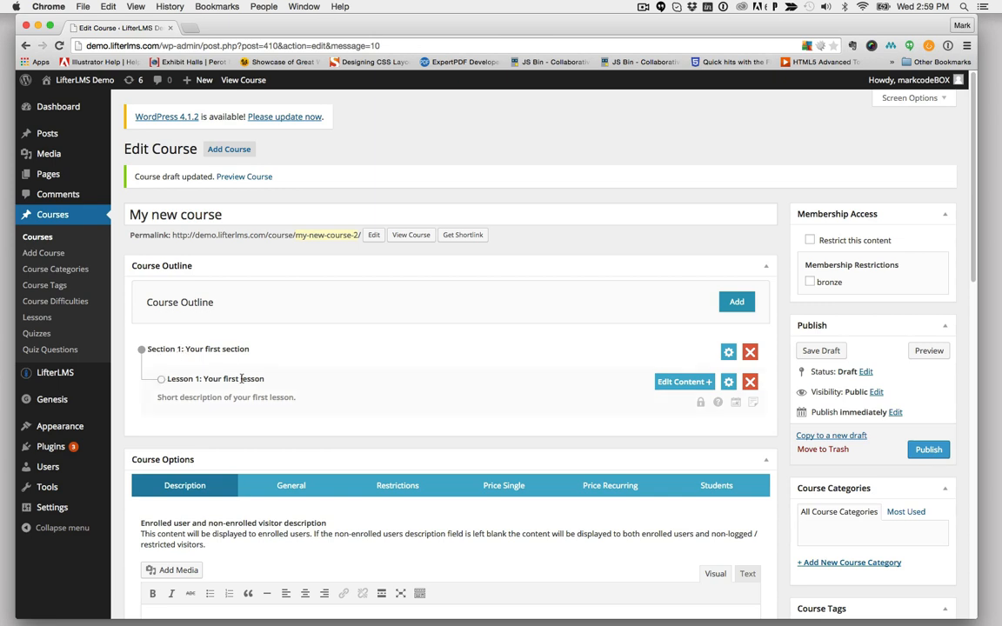
mouse_move(646, 345)
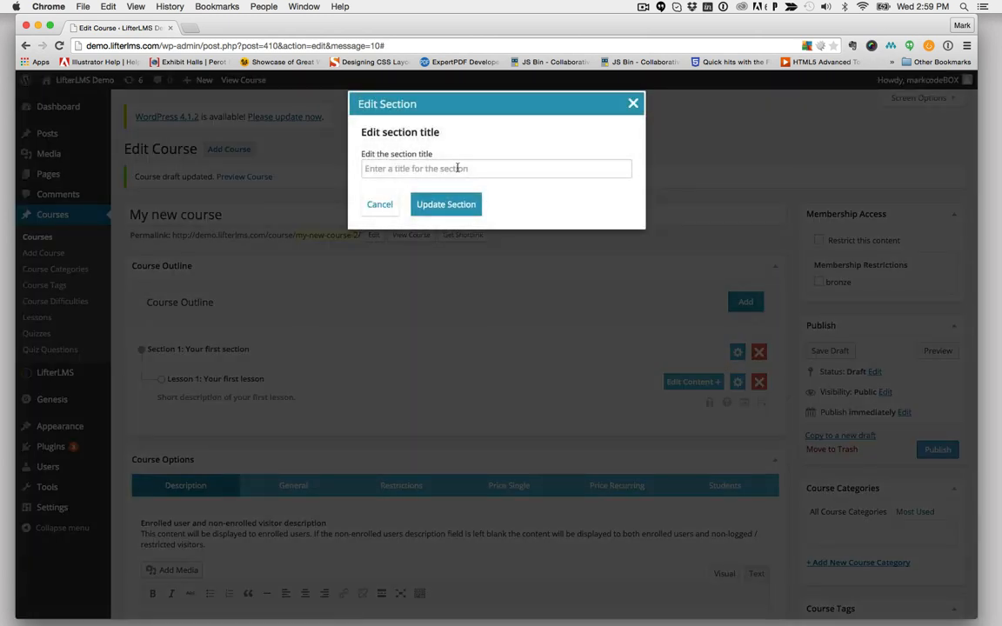
Enter 'my first section' as the first section's title
text(m)
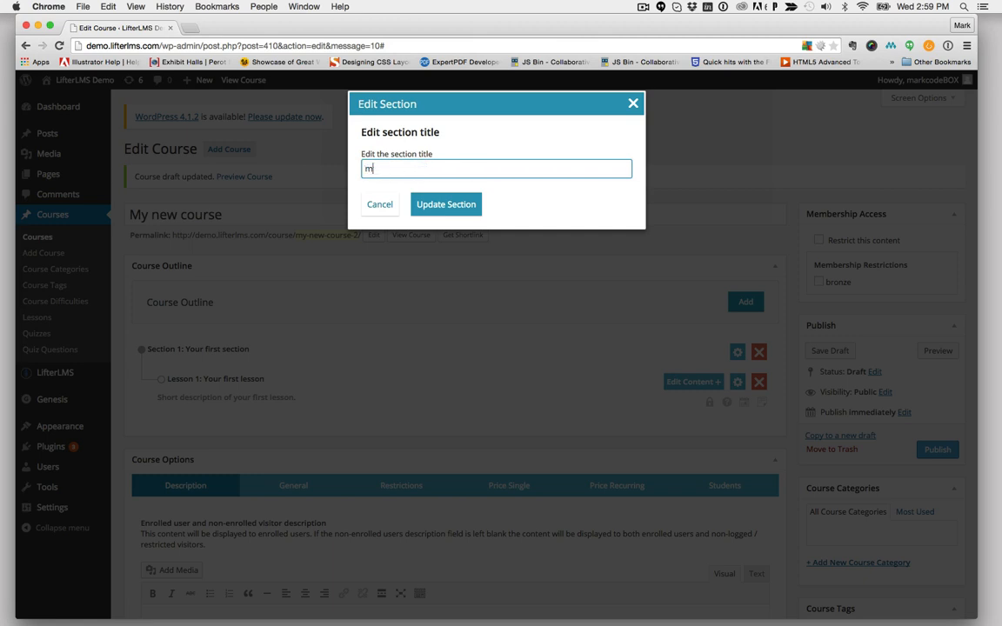
text(y first section)
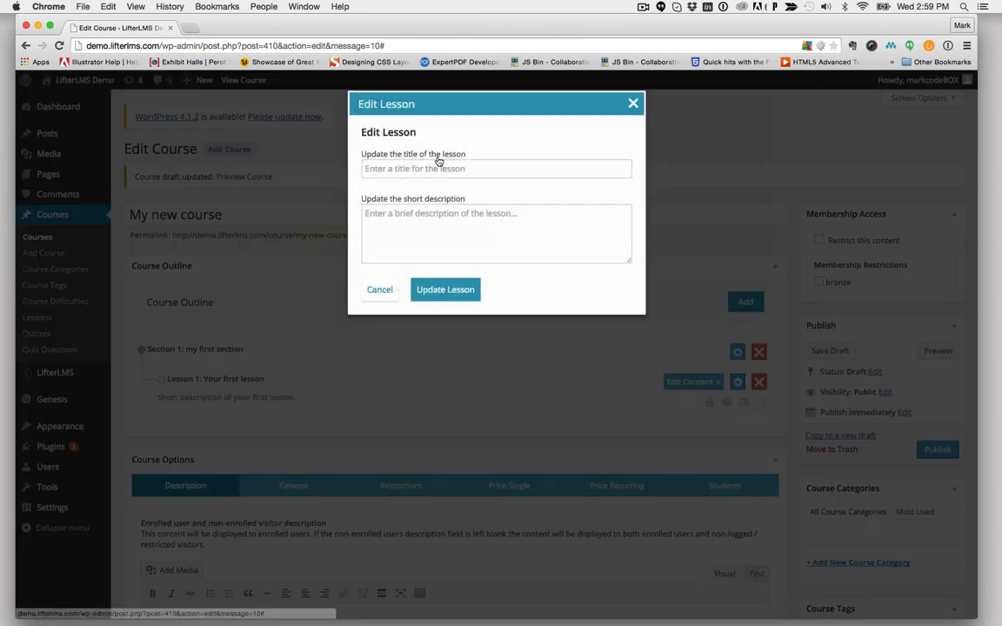
Retitle the lesson 'my first lesson' with description 'description for my first lesson' and save it
text(Your first lesson)
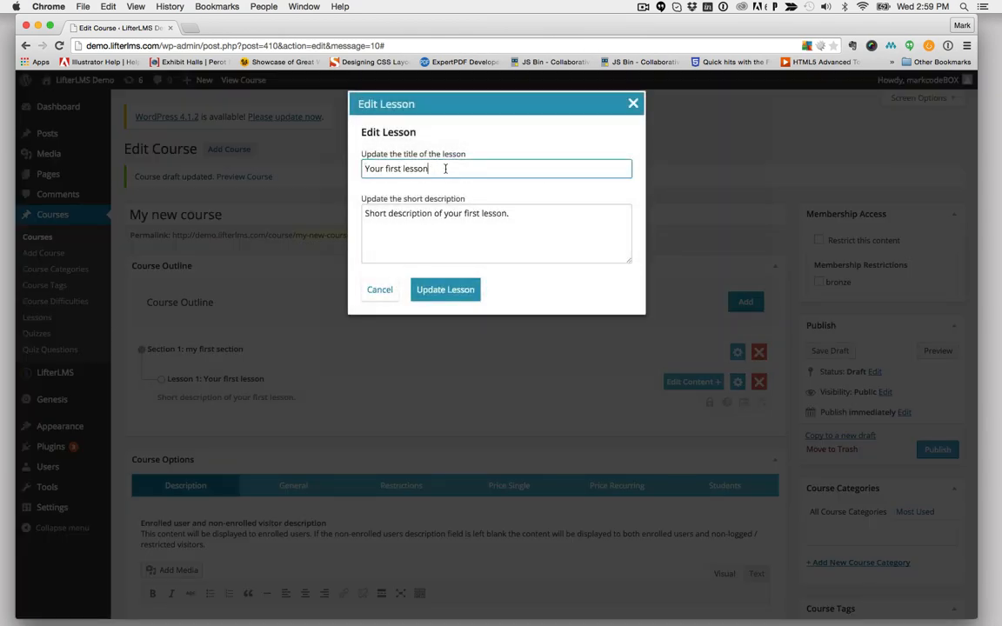
text(my first)
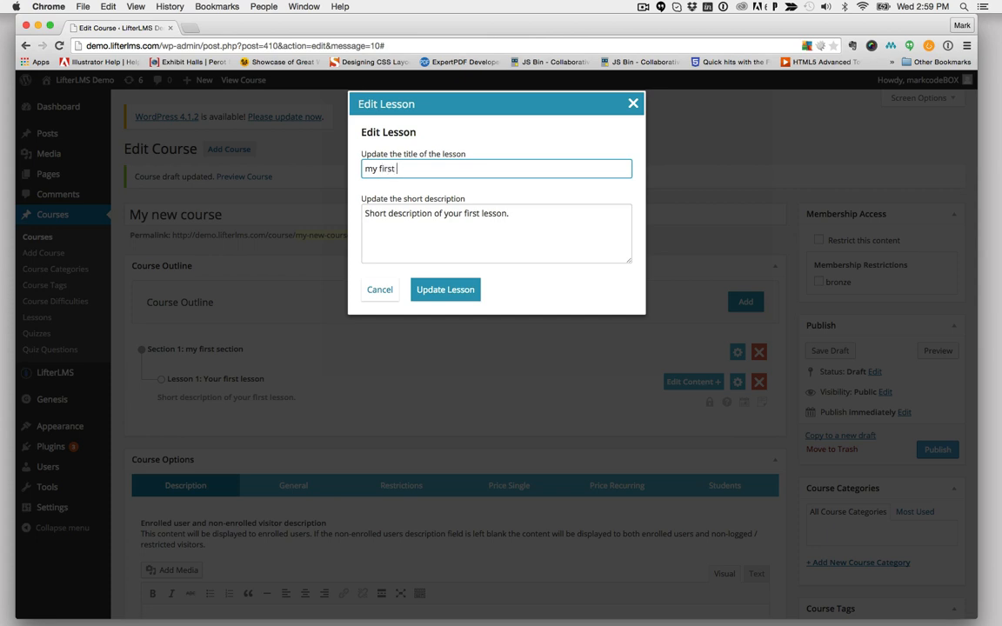
text(lesson)
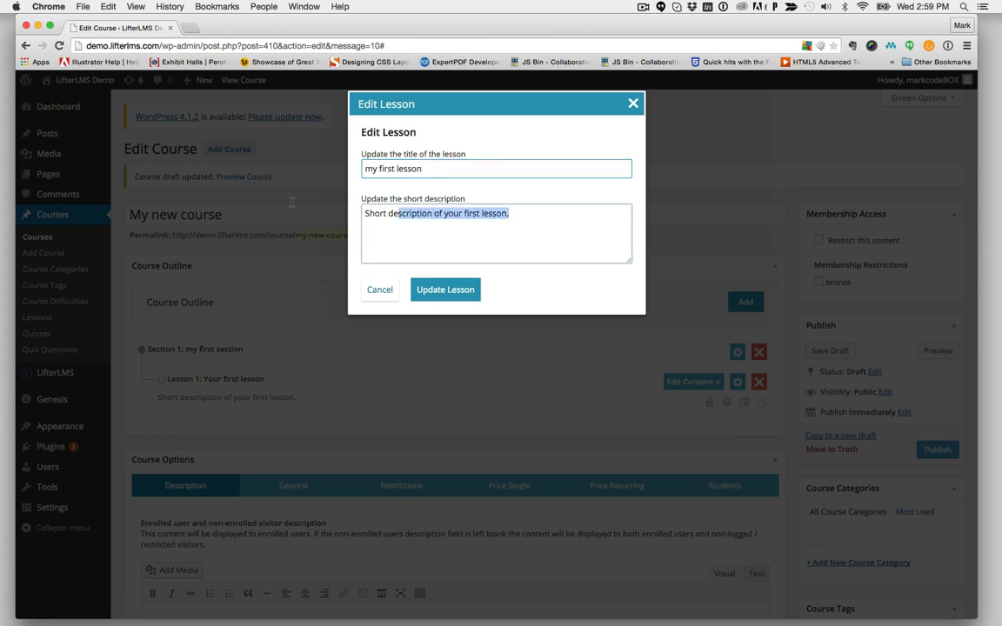
text(description fo)
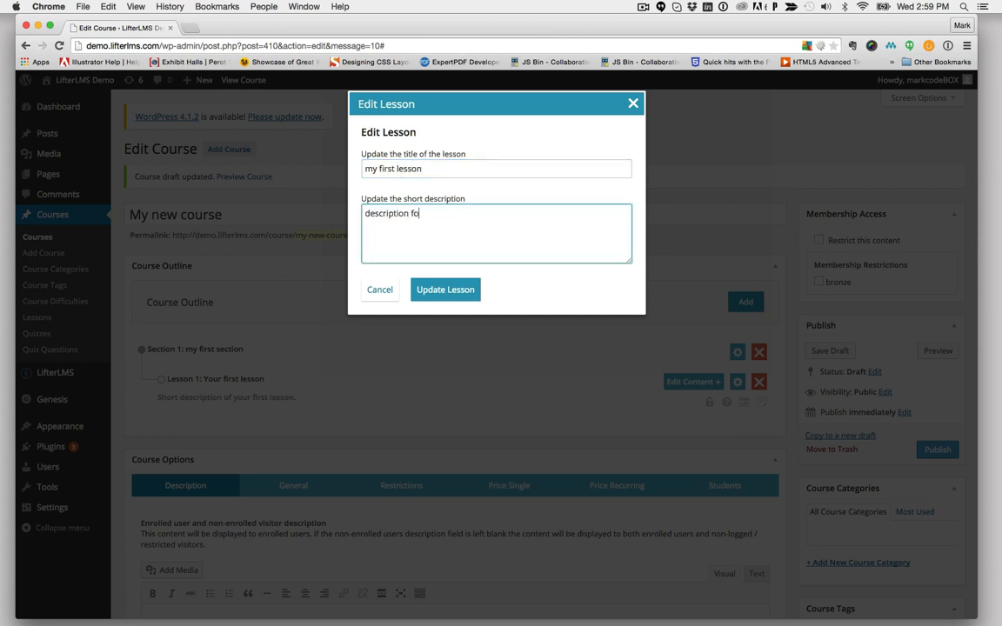
text(r my first lesson)
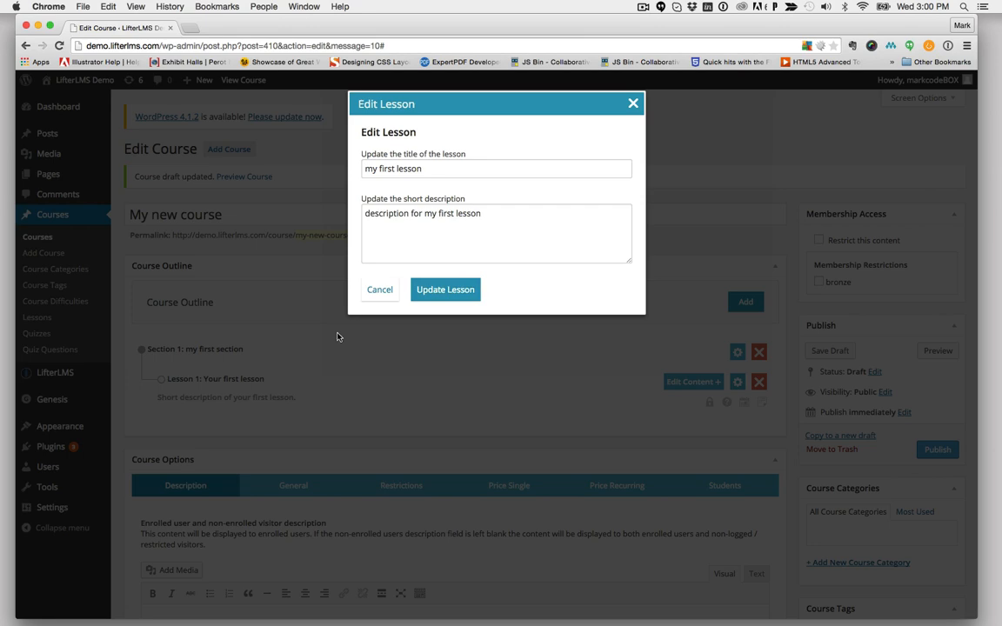
click(446, 289)
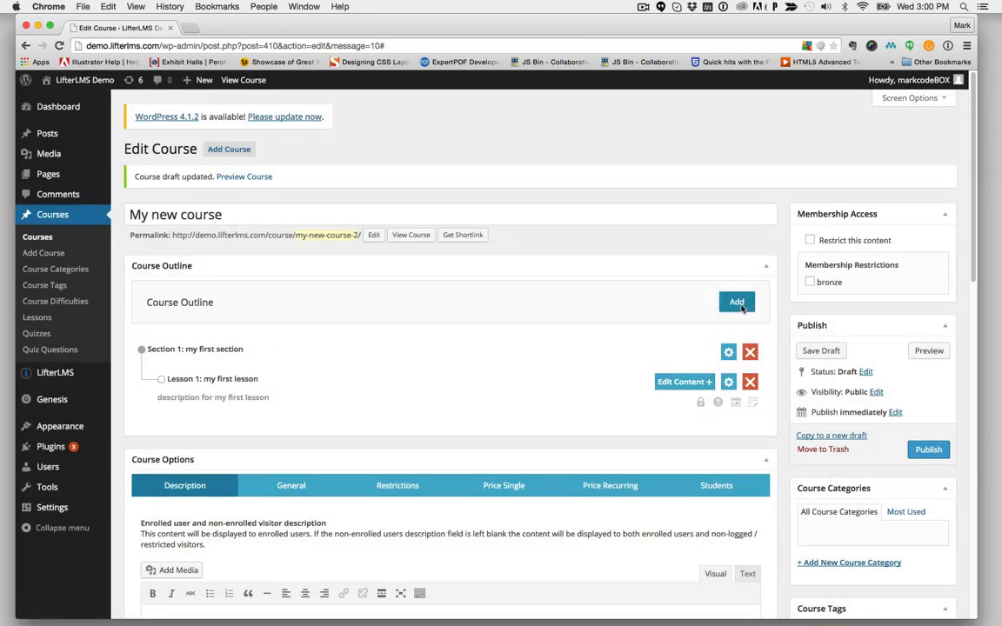
mouse_move(736, 302)
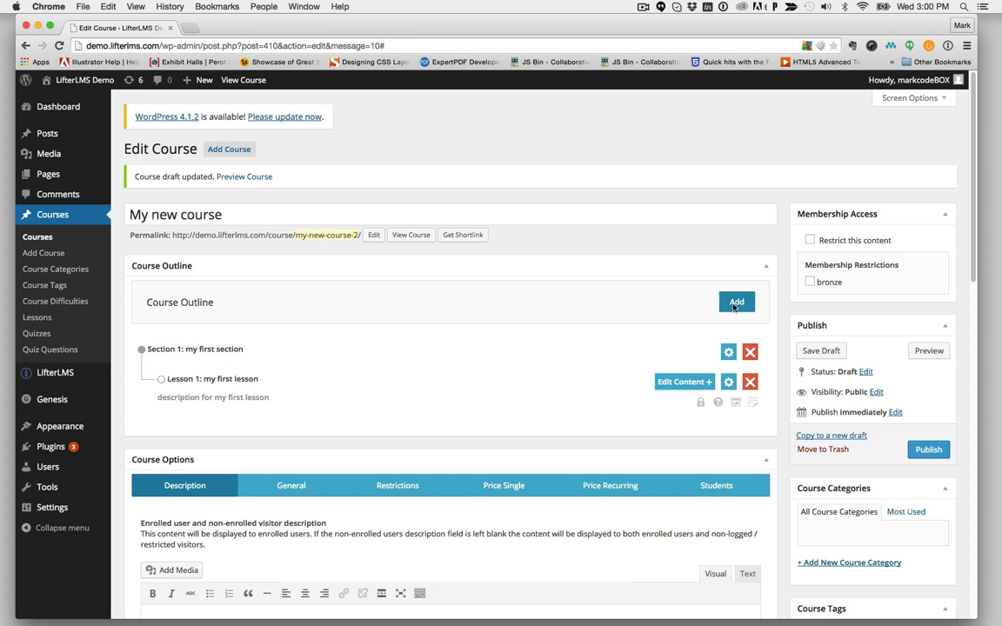
Add a new section named 'section two' to the outline
click(737, 303)
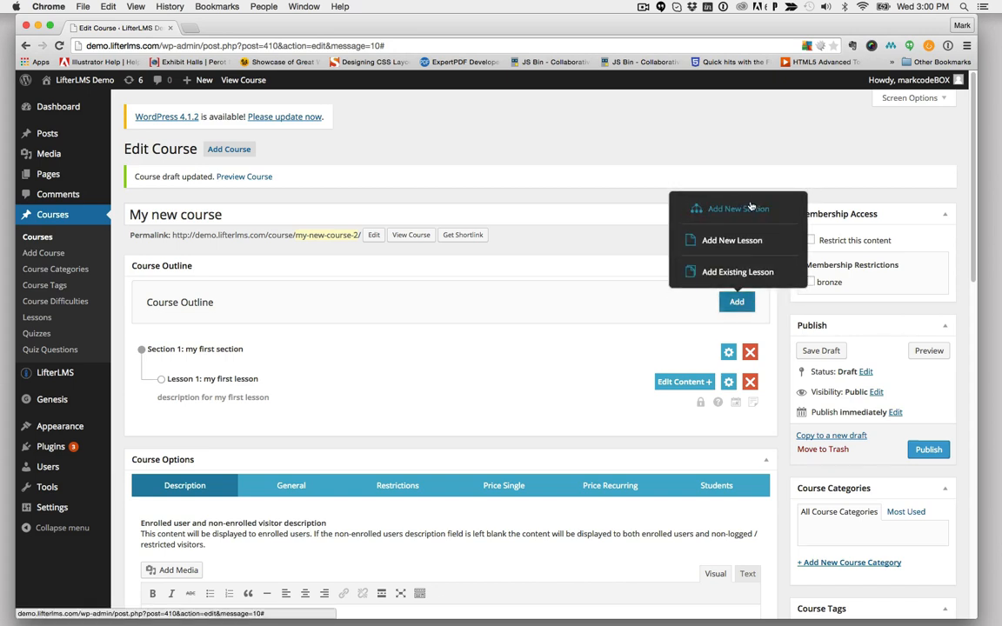
click(738, 209)
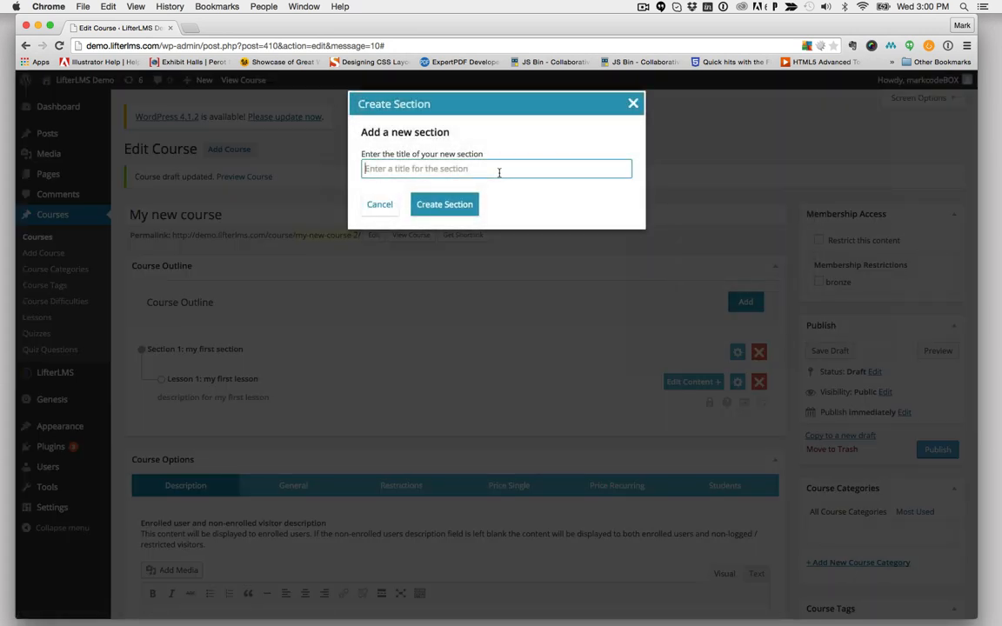
text(section)
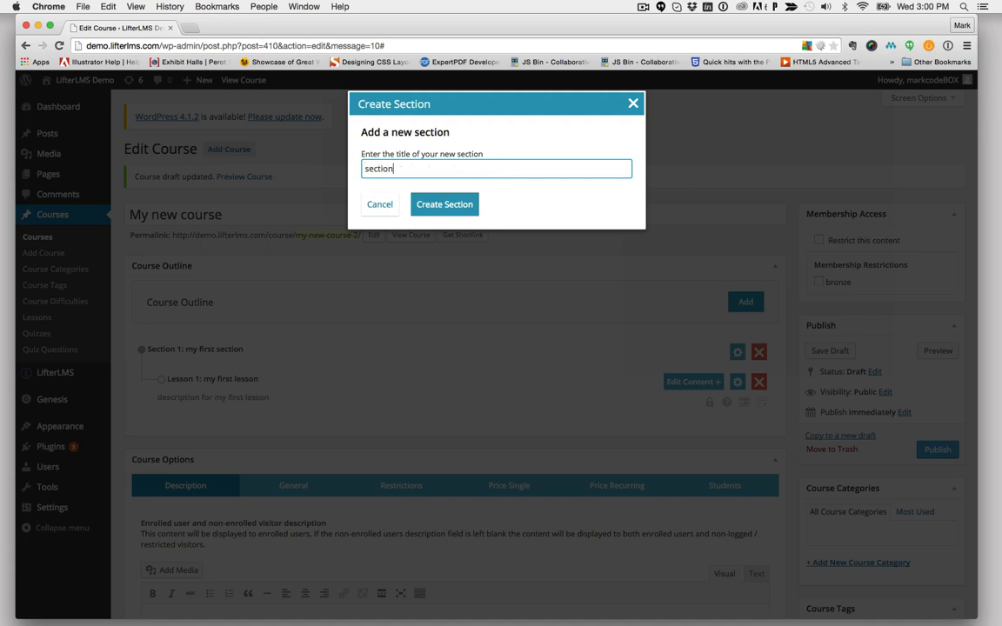
text(two)
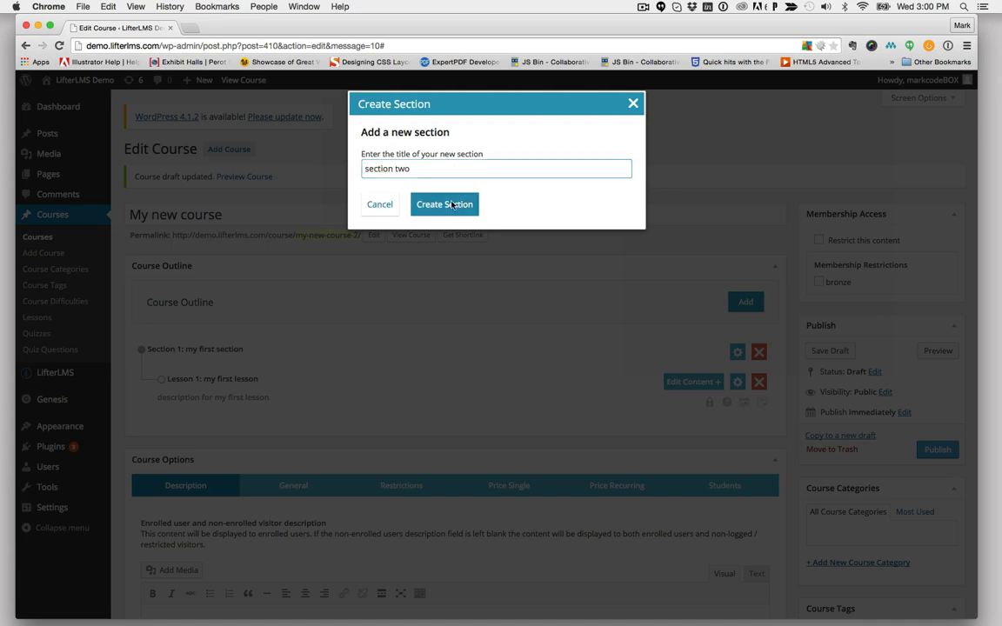
Add another section named 'section 3' and start a new lesson
click(446, 205)
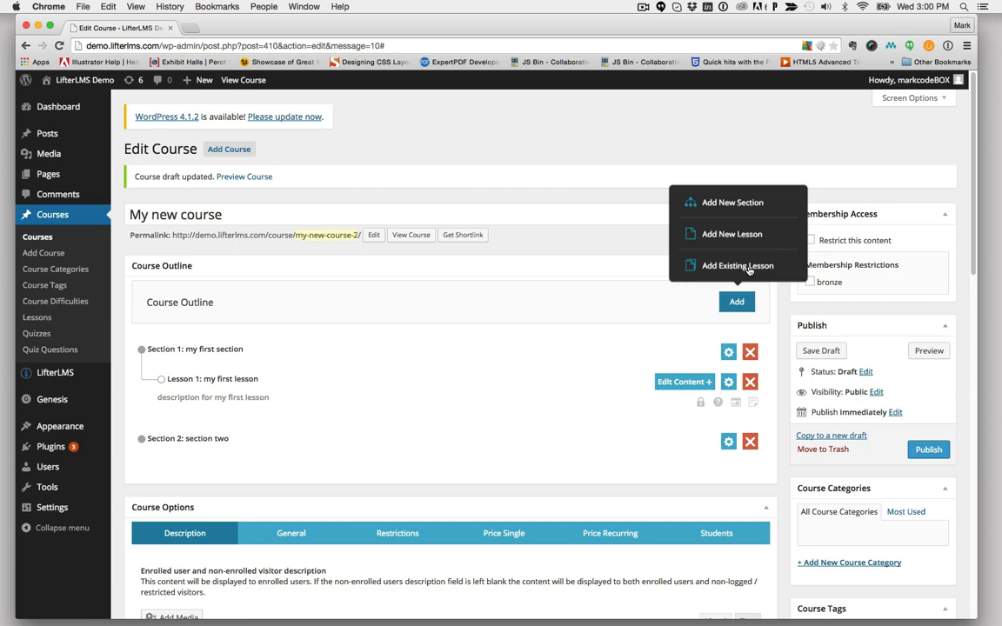
click(731, 202)
text(section 3)
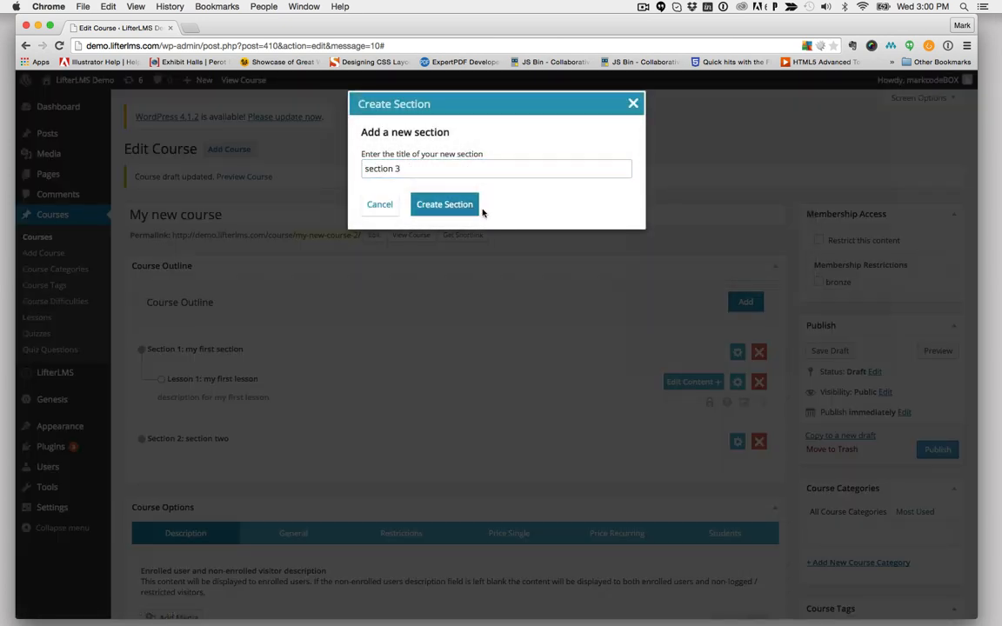
click(443, 205)
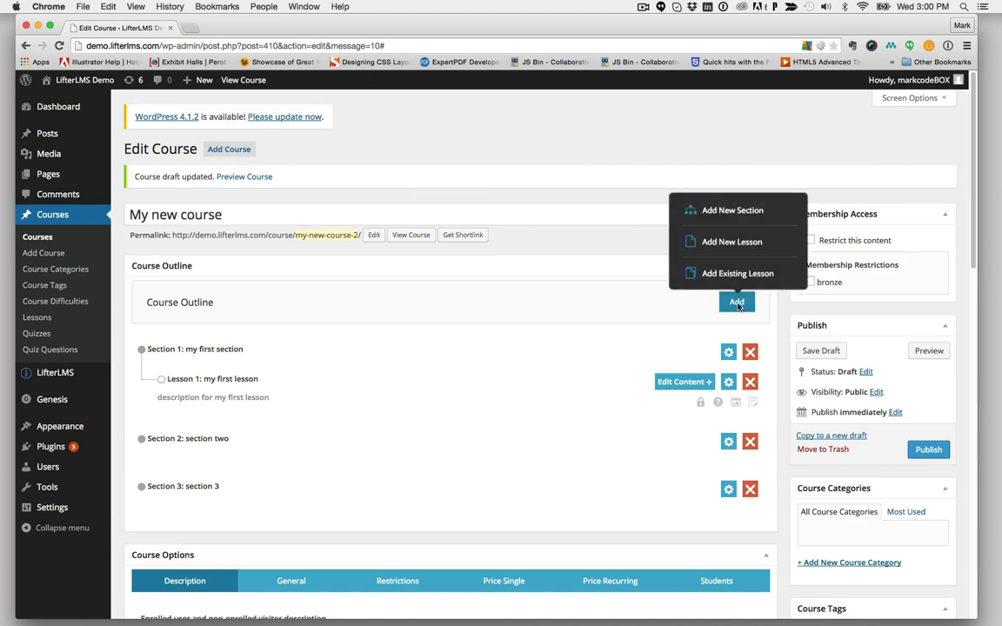
mouse_move(735, 247)
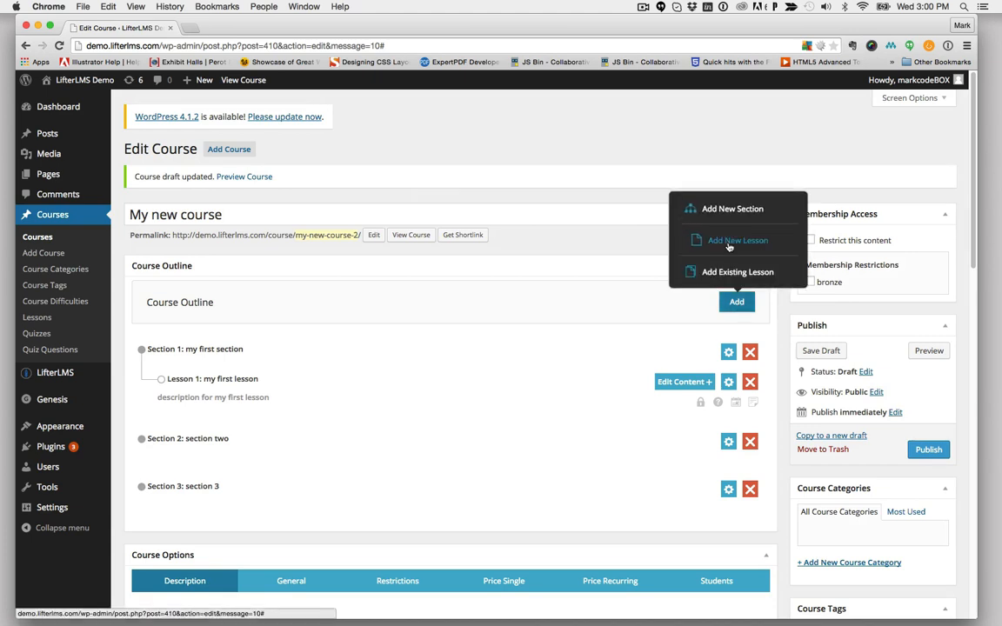
mouse_move(744, 278)
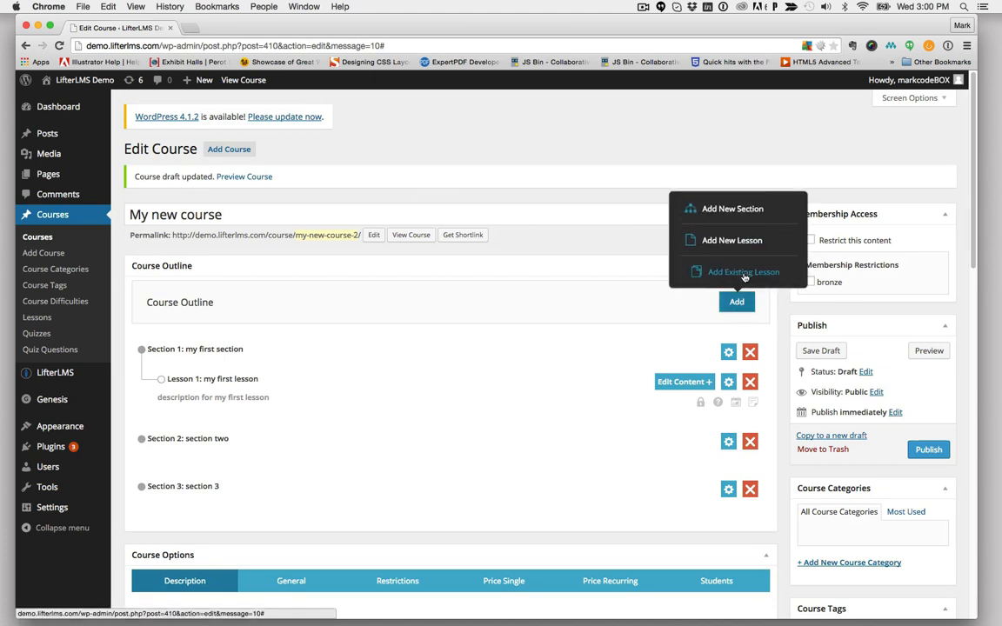
click(727, 240)
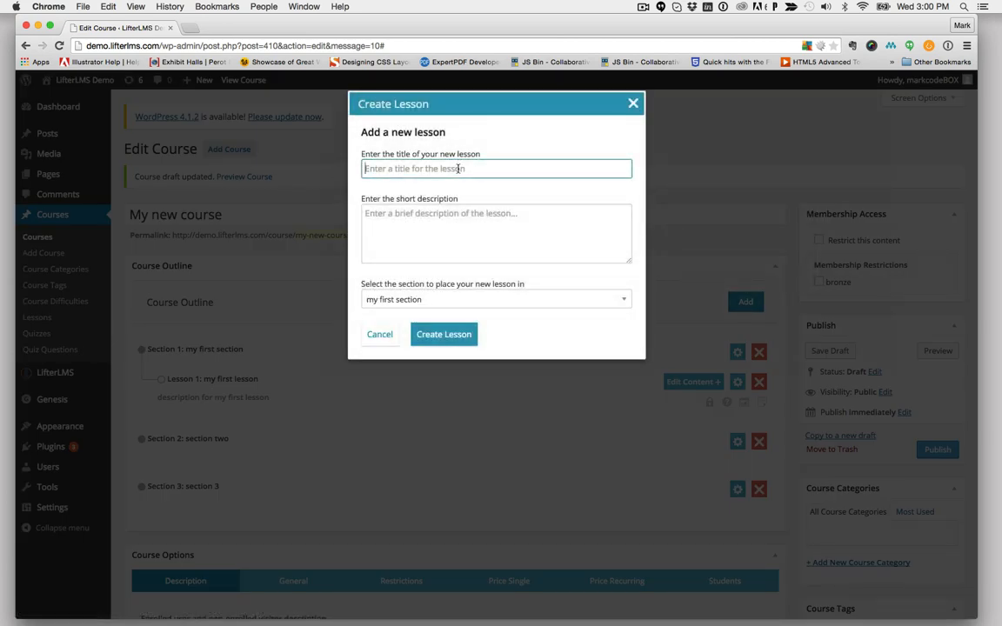
Create 'new lesson for section 2' described 'a description for my lesson', placed in section two
text(new lesson for section 2)
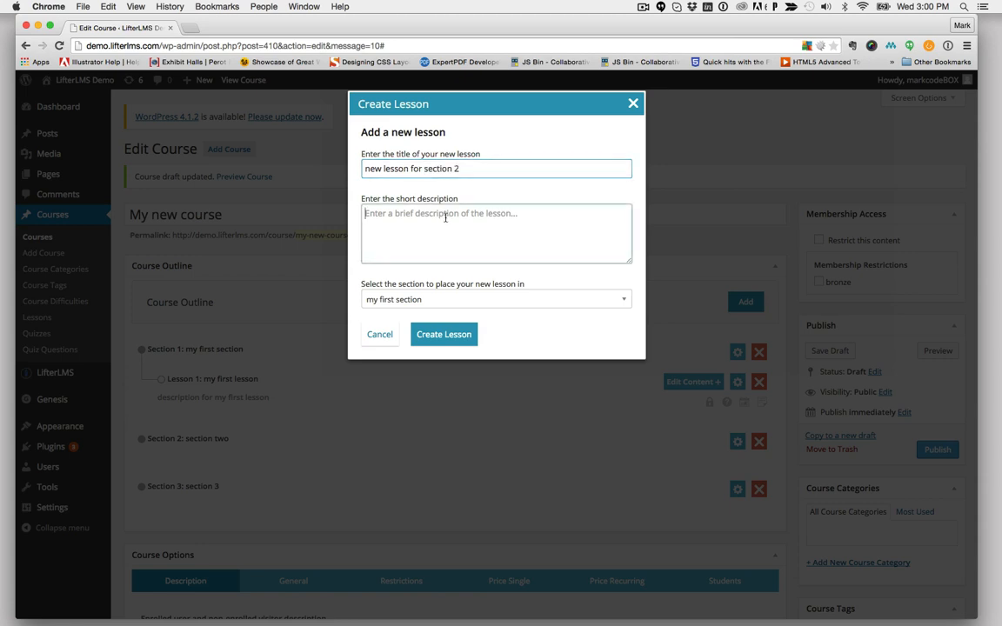
text(a descr)
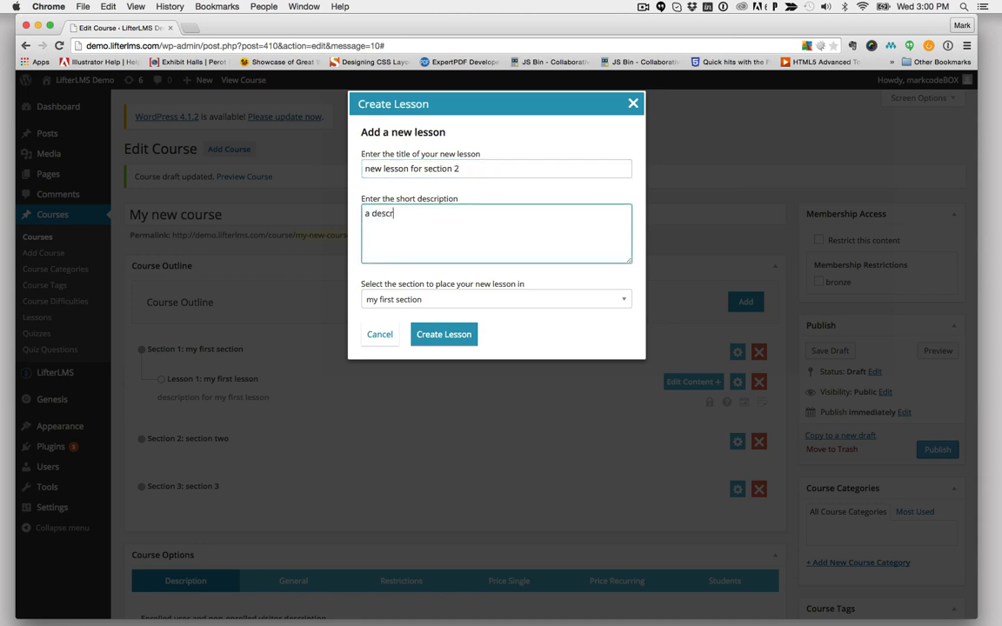
text(iption for)
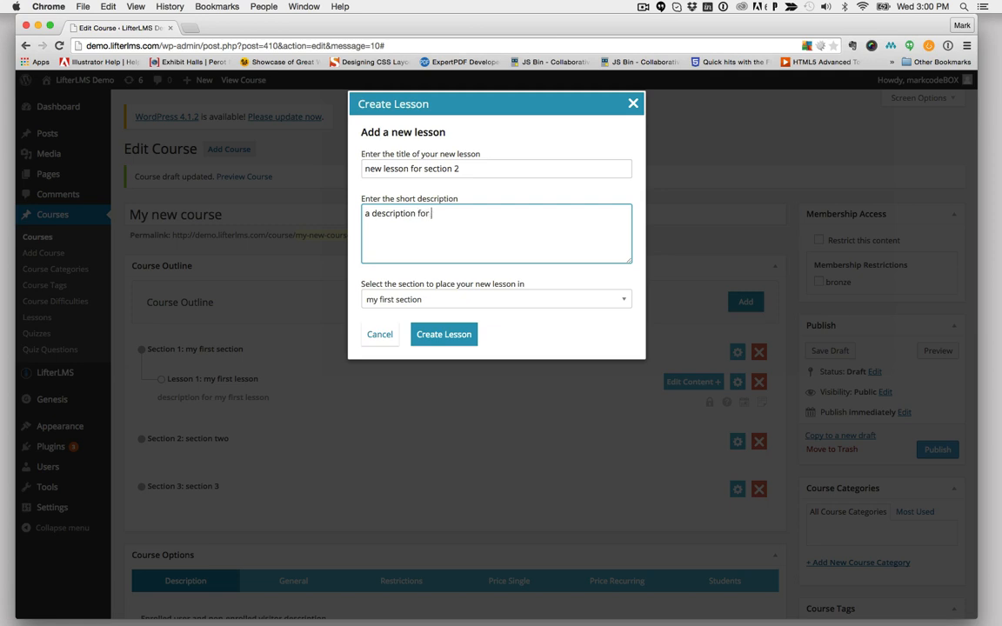
text(my lesson)
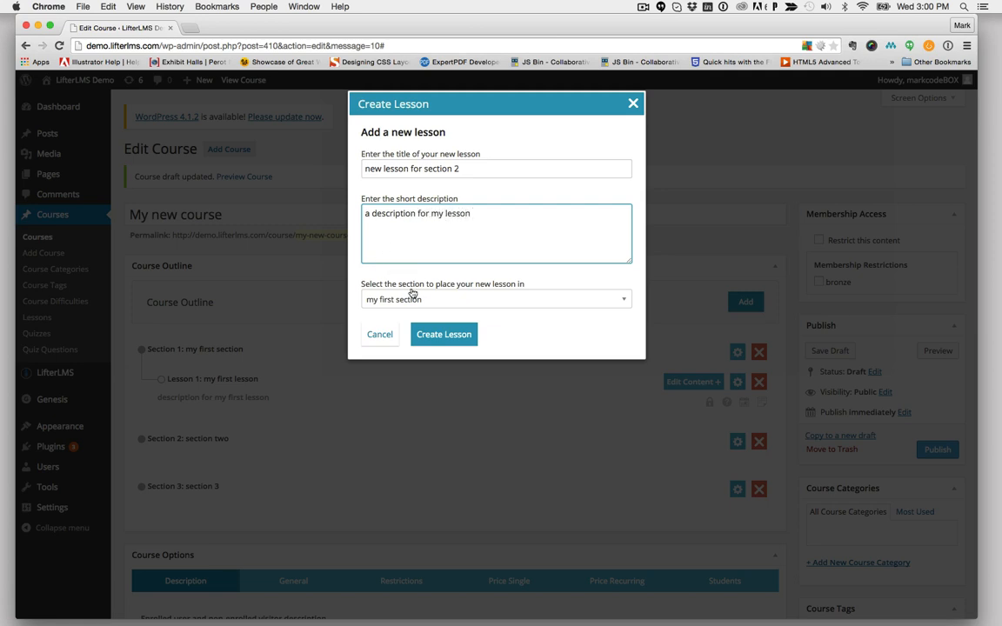
click(496, 299)
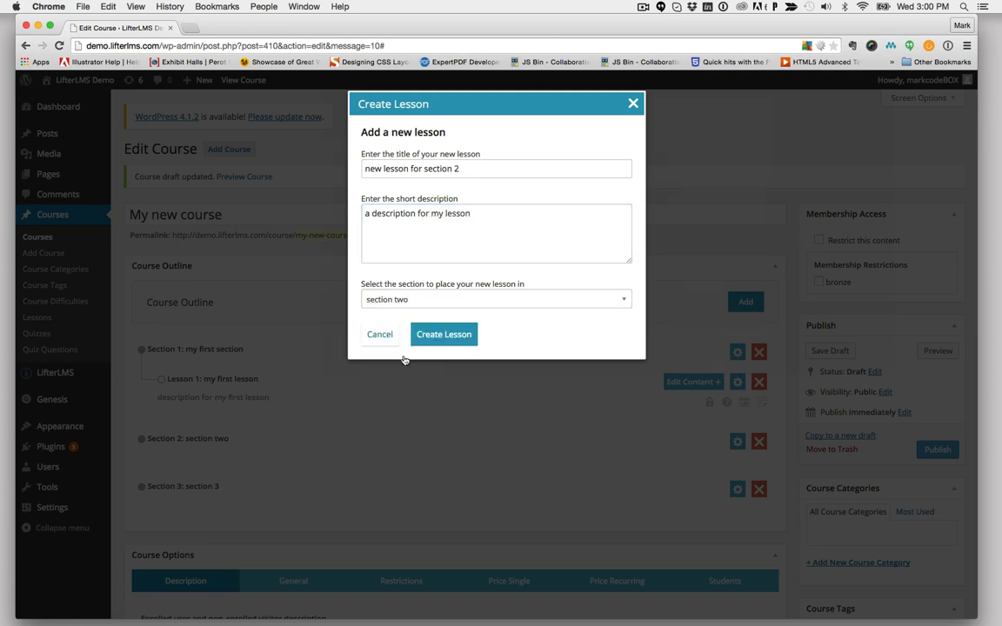
click(444, 334)
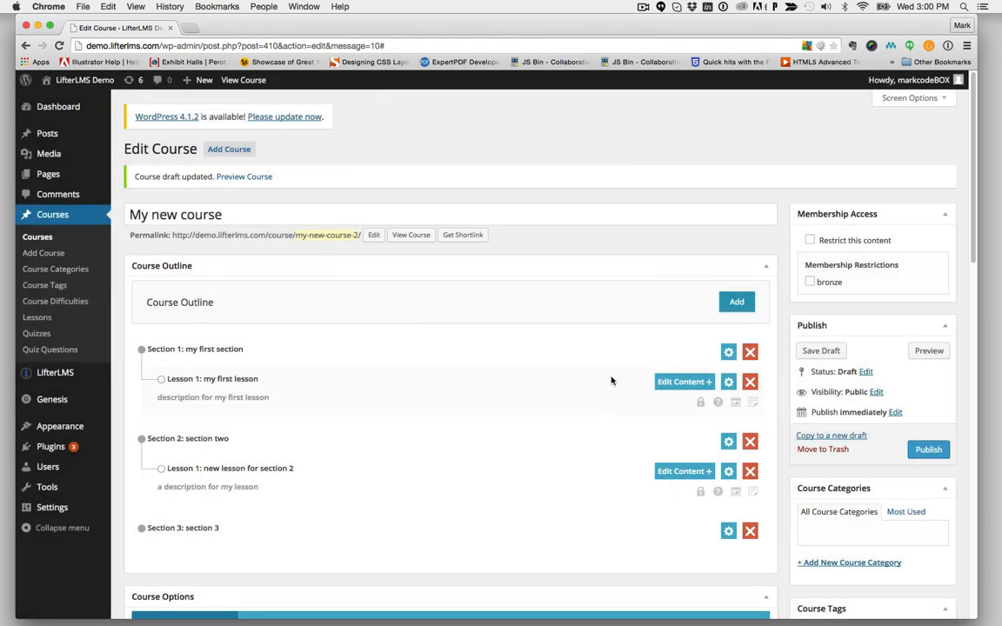
click(737, 301)
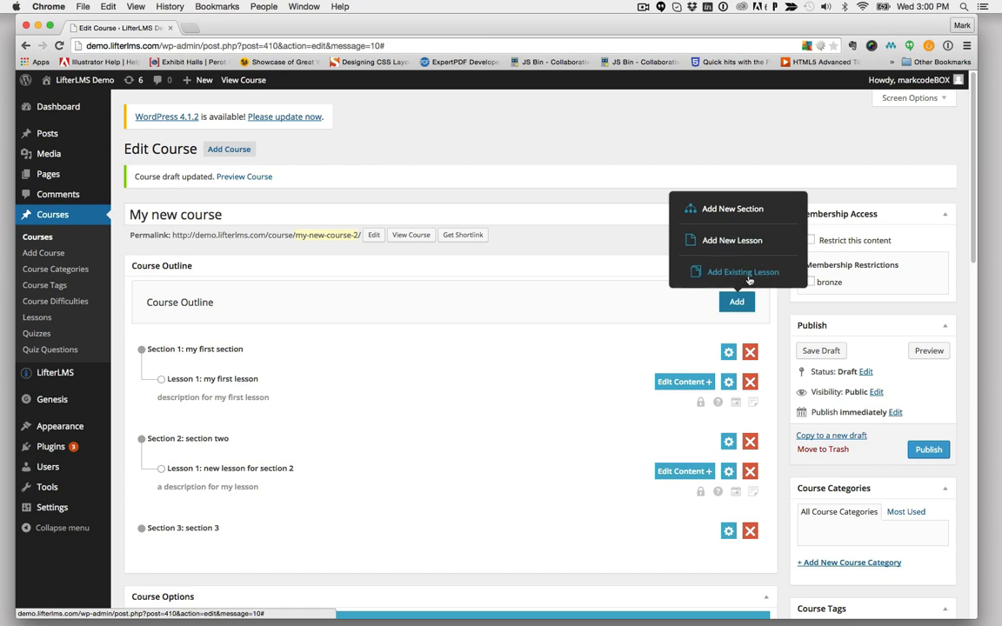
Add the existing lesson How to Create Sections to the outline
click(742, 271)
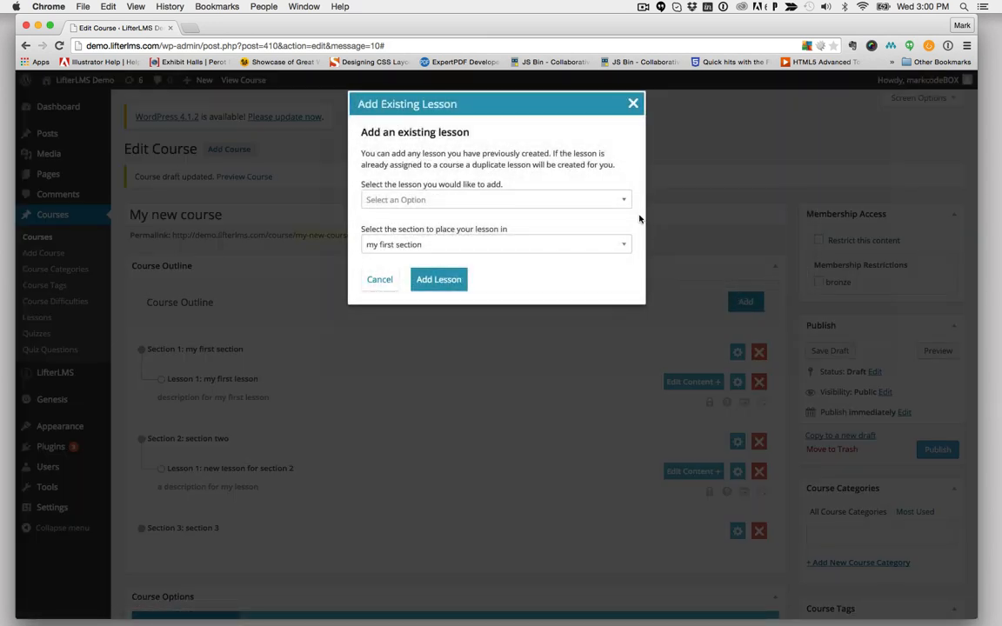
click(494, 198)
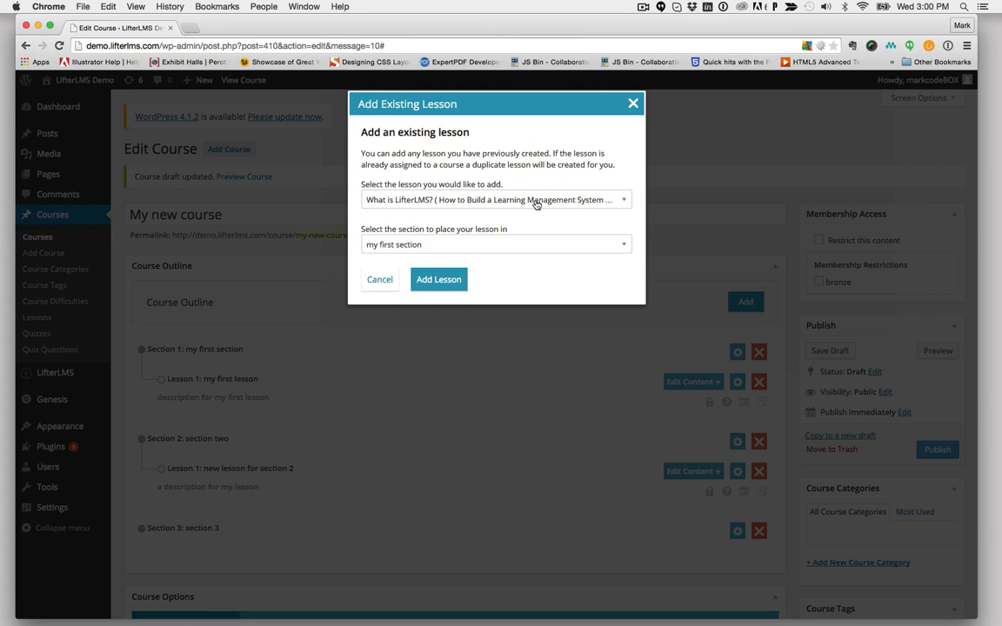
click(495, 200)
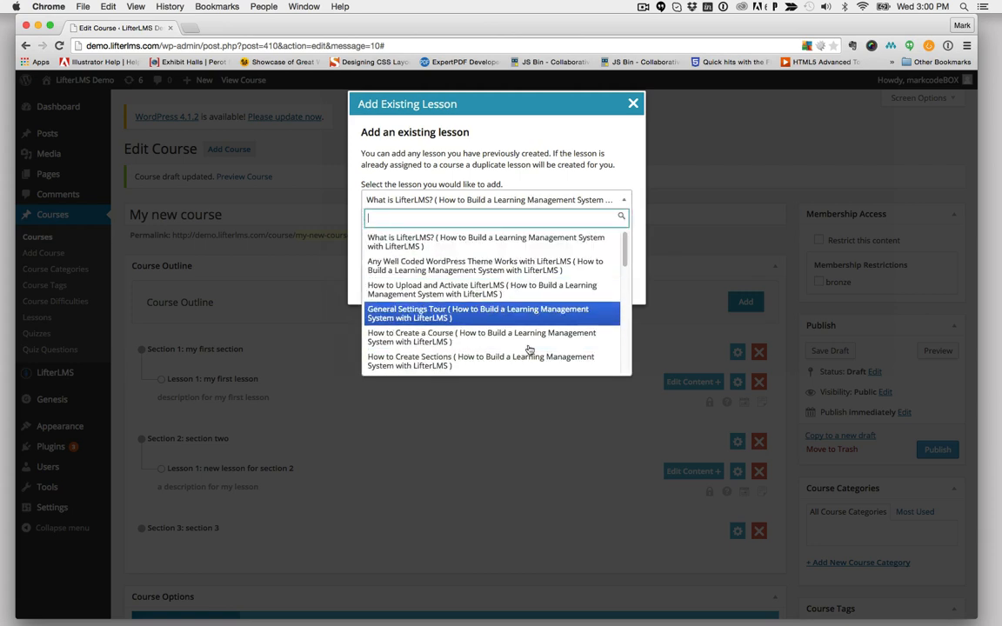
scroll(down, 3)
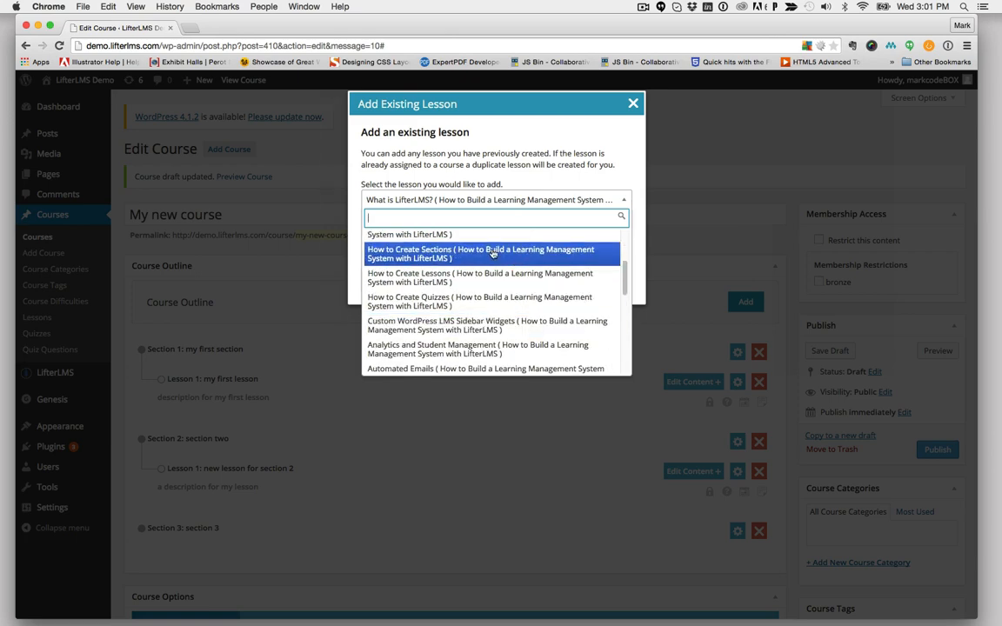
click(491, 254)
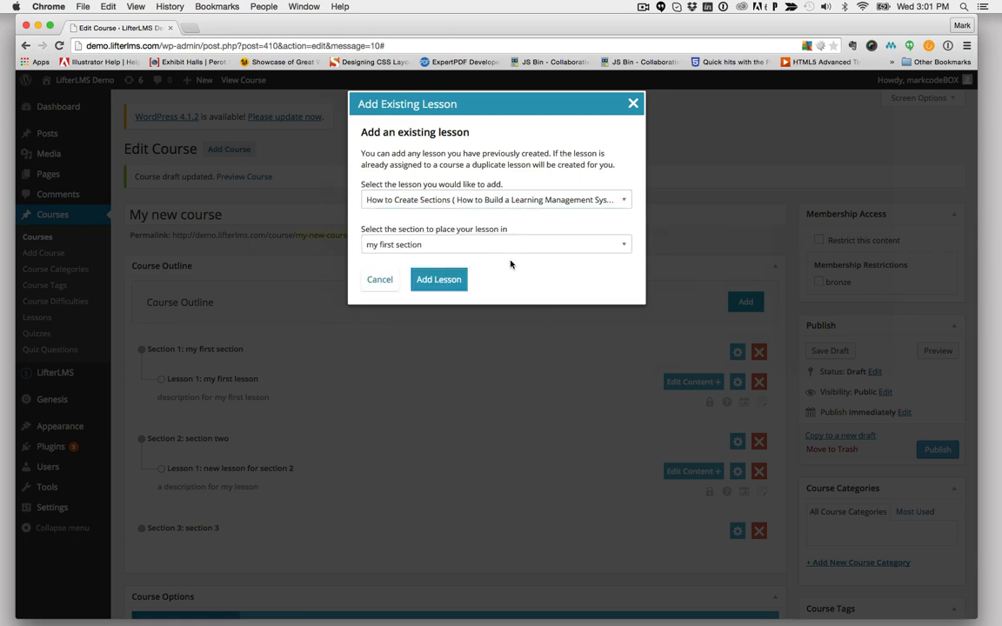
click(496, 243)
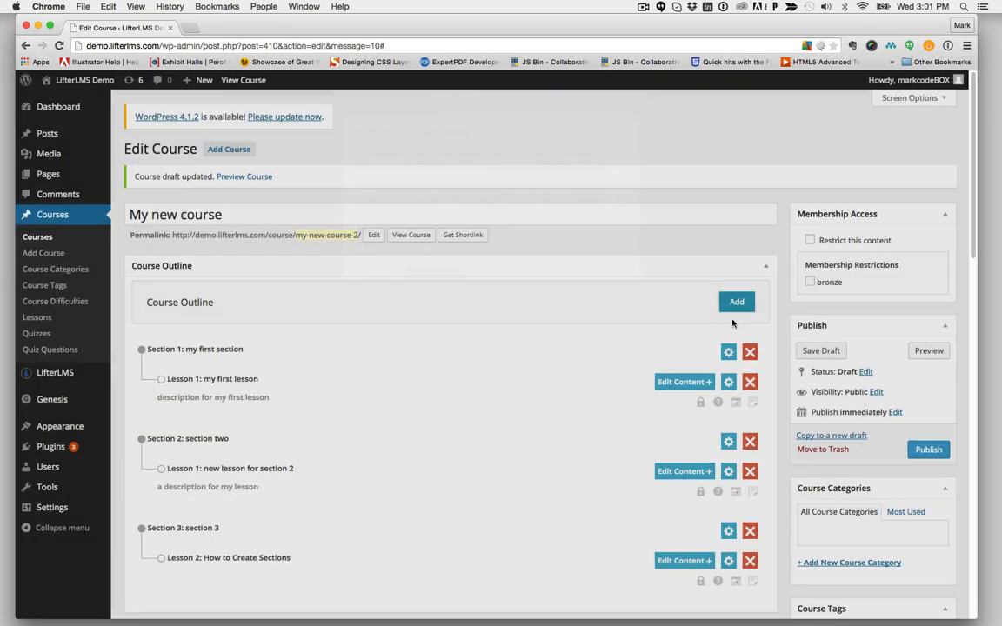
Add the existing lesson General Settings Tour to section 3
click(747, 271)
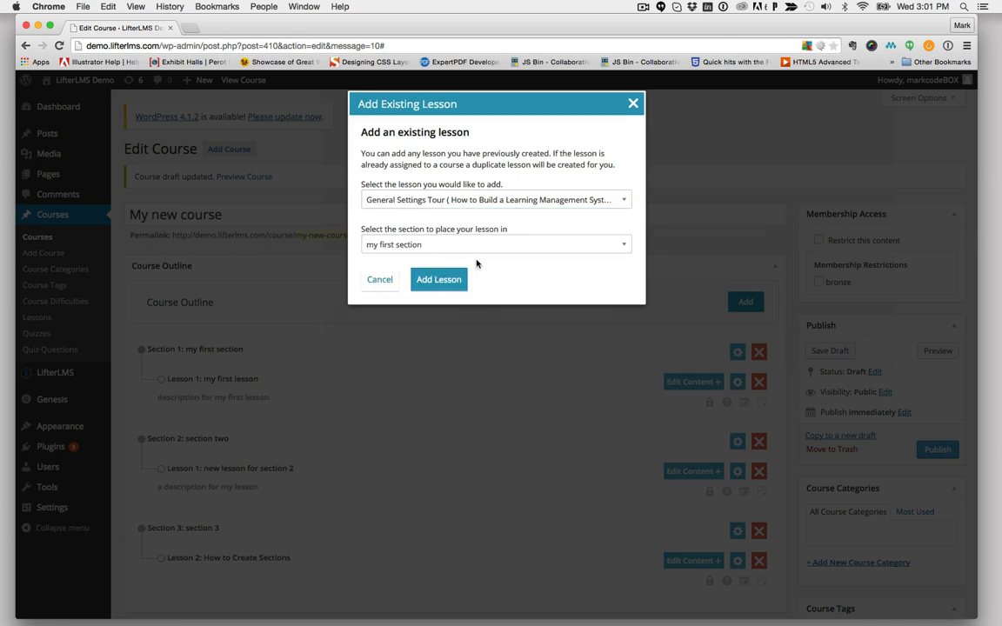
click(496, 244)
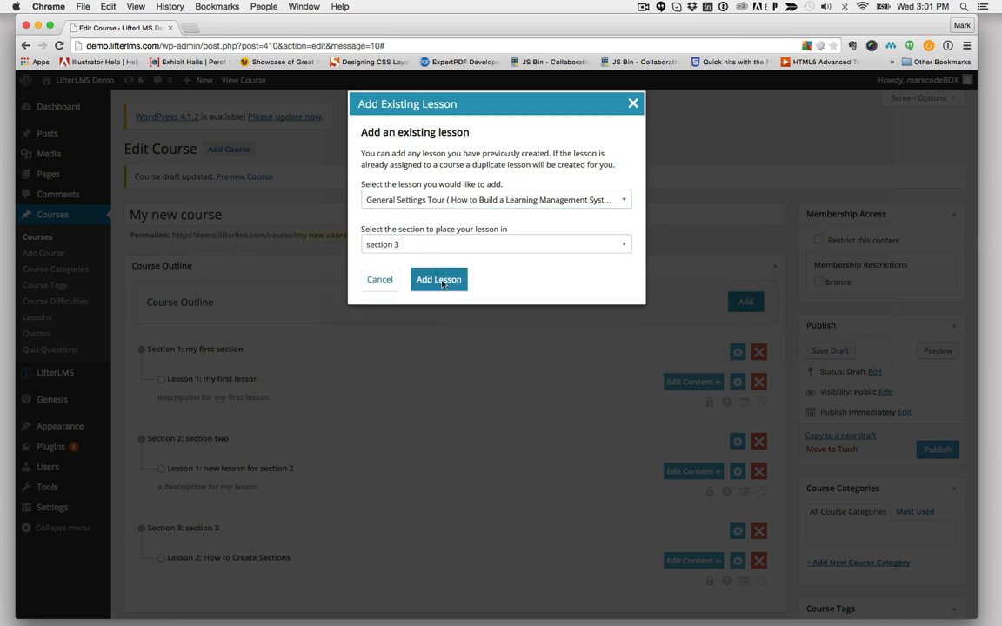
click(438, 279)
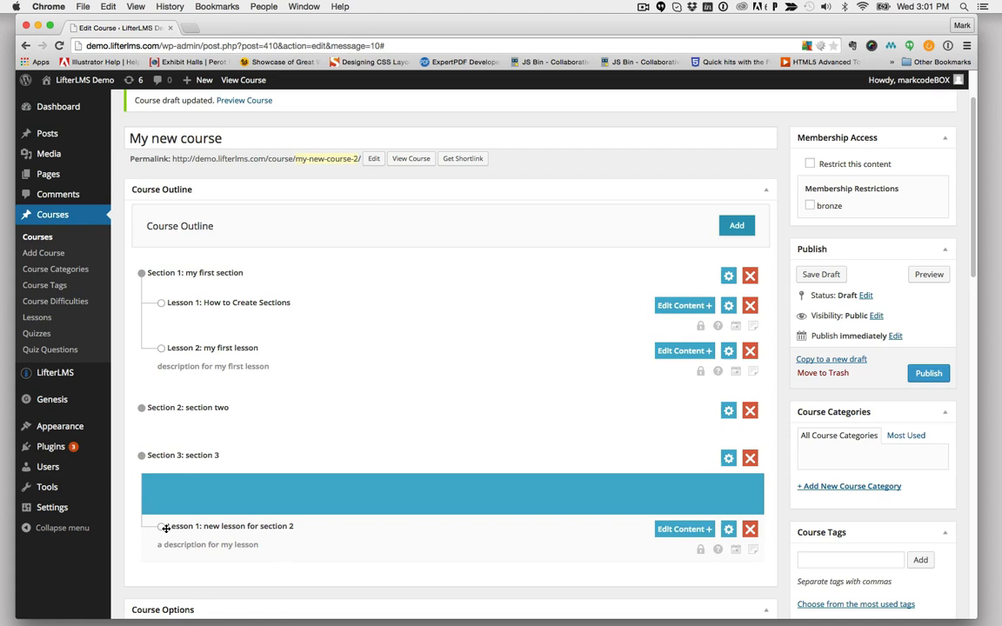
Bring up the outline's Add choices after rearranging the lessons
click(736, 226)
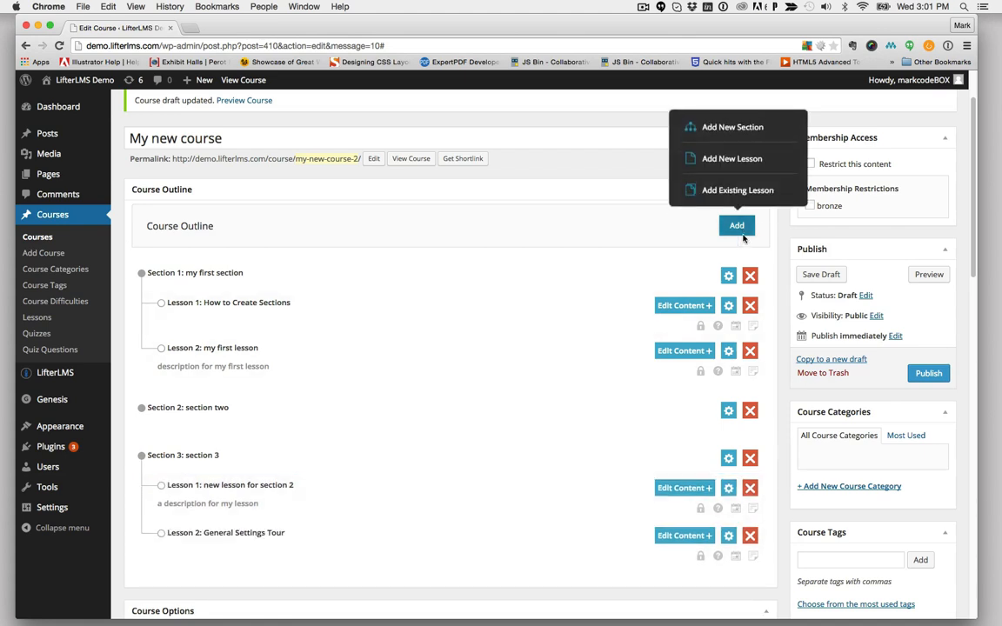
Create 'a new lesson' with description 'description for this lesson' in section two
click(735, 159)
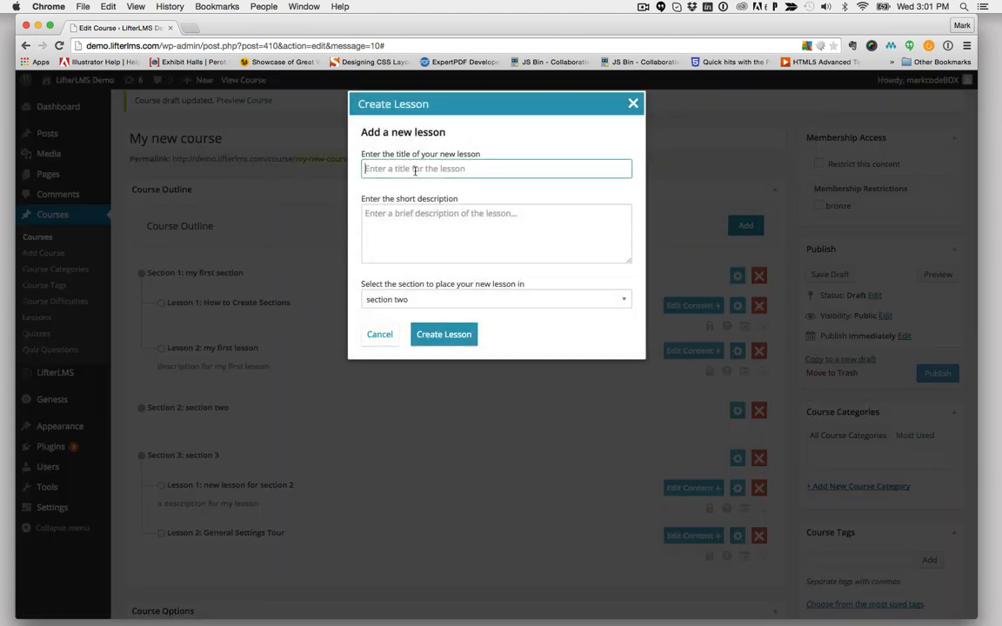
text(a new le)
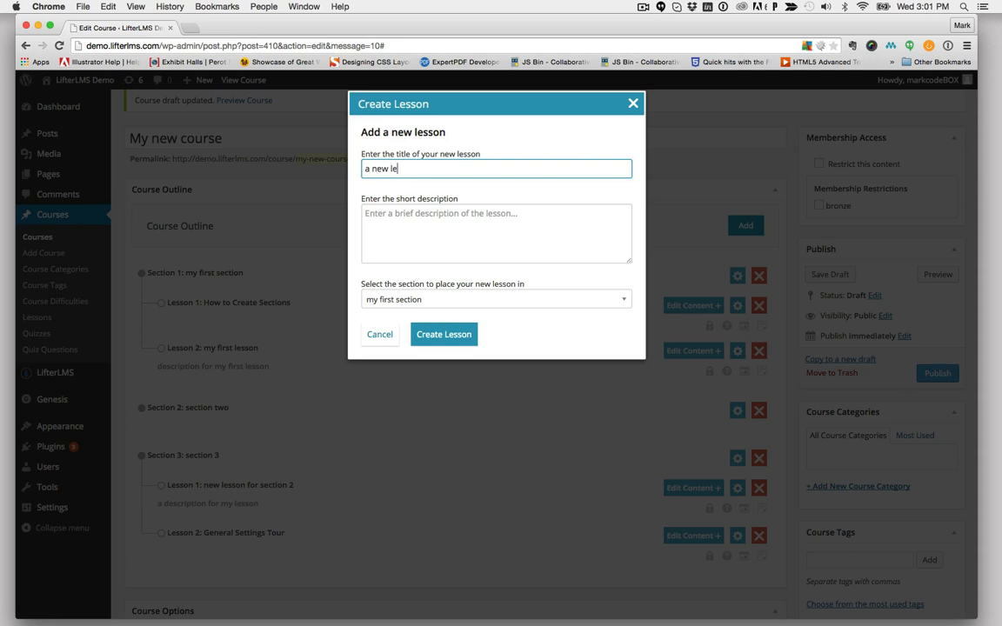
text(description for this les)
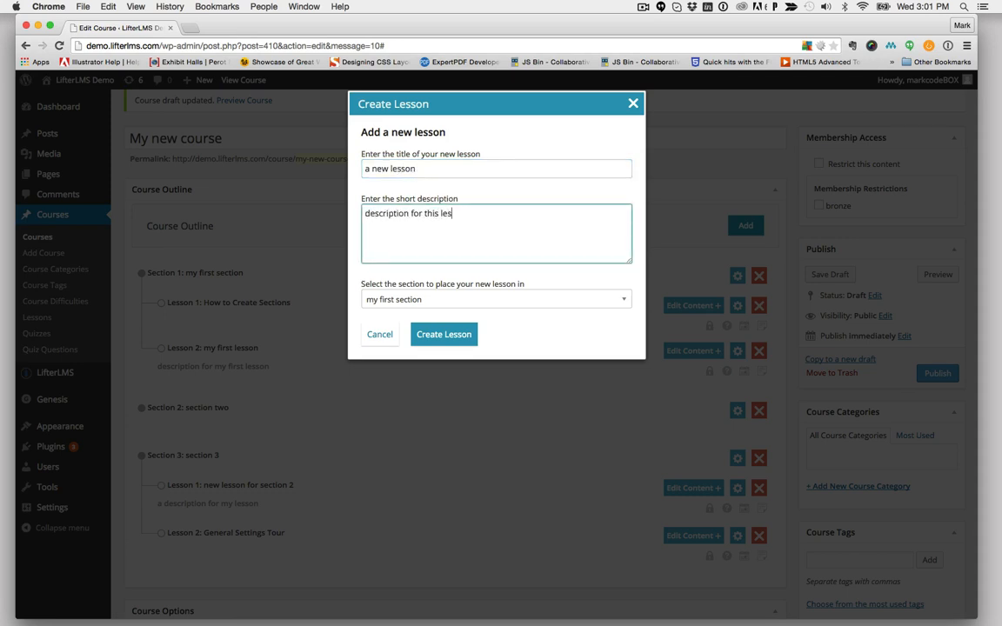
click(495, 299)
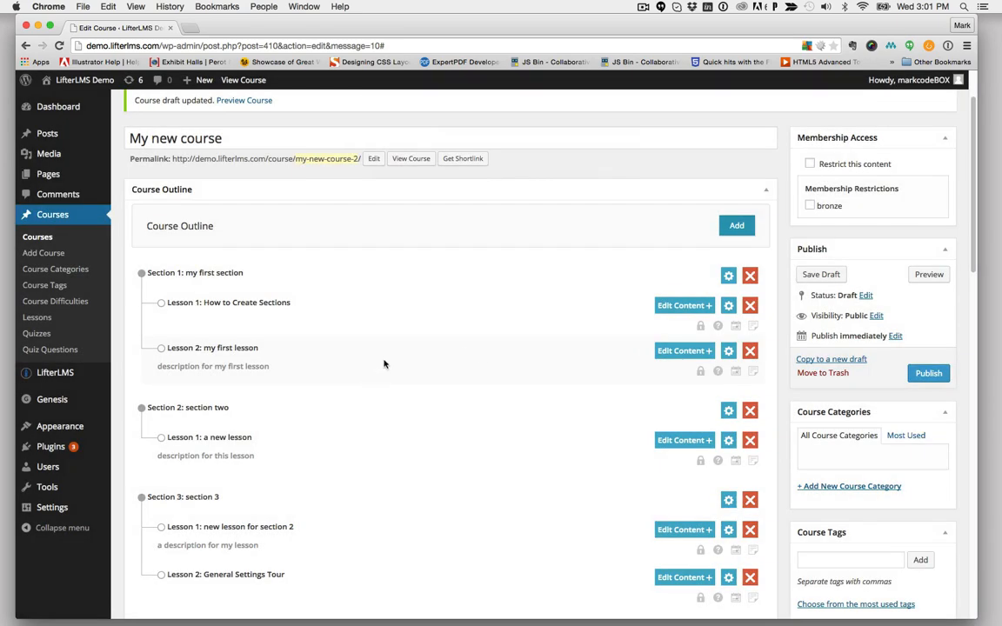
scroll(down, 3)
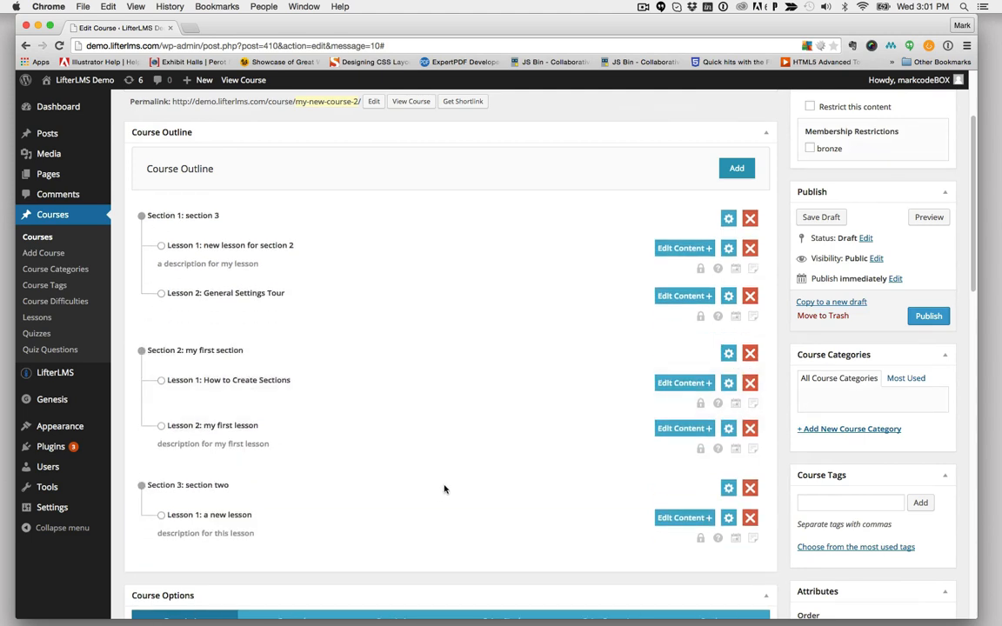
mouse_move(442, 483)
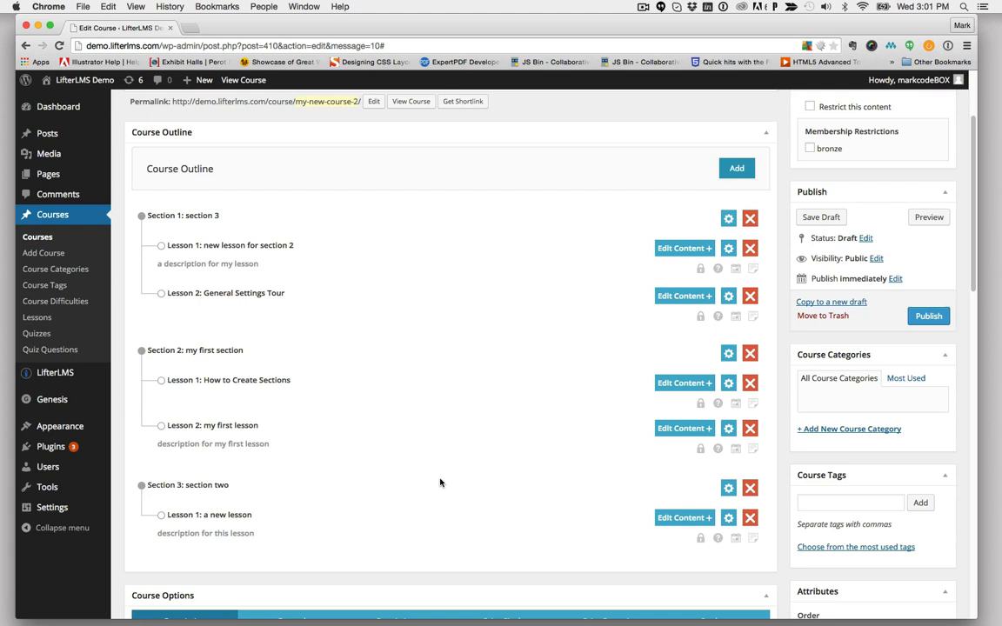
mouse_move(640, 254)
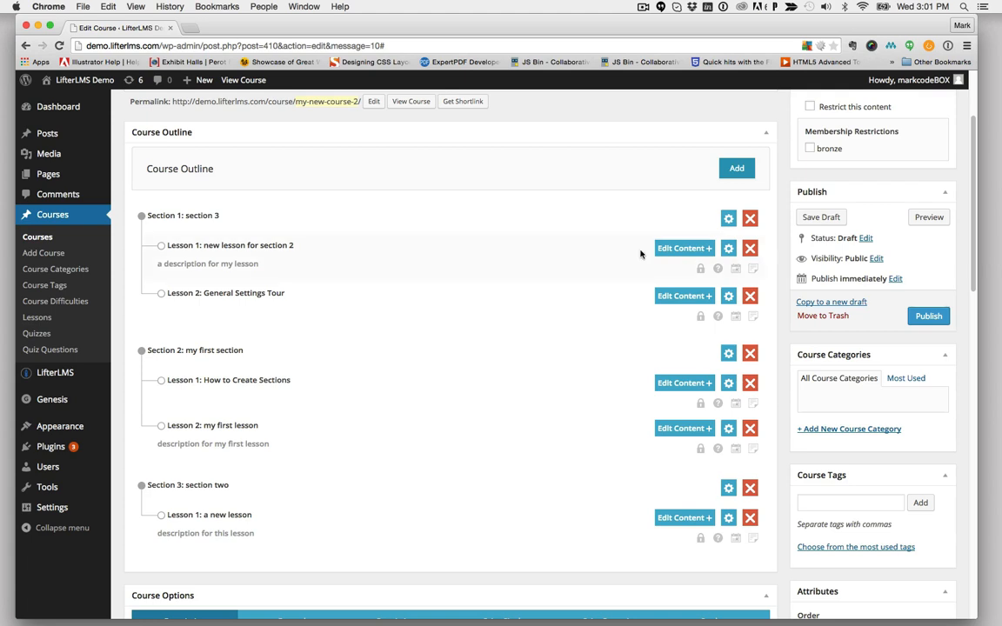
mouse_move(682, 254)
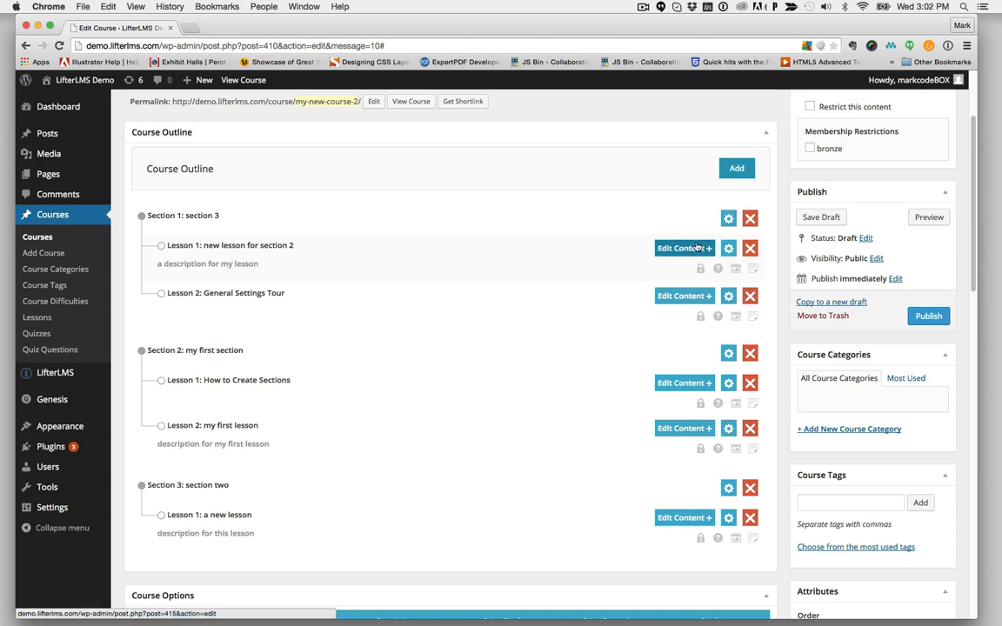
mouse_move(663, 279)
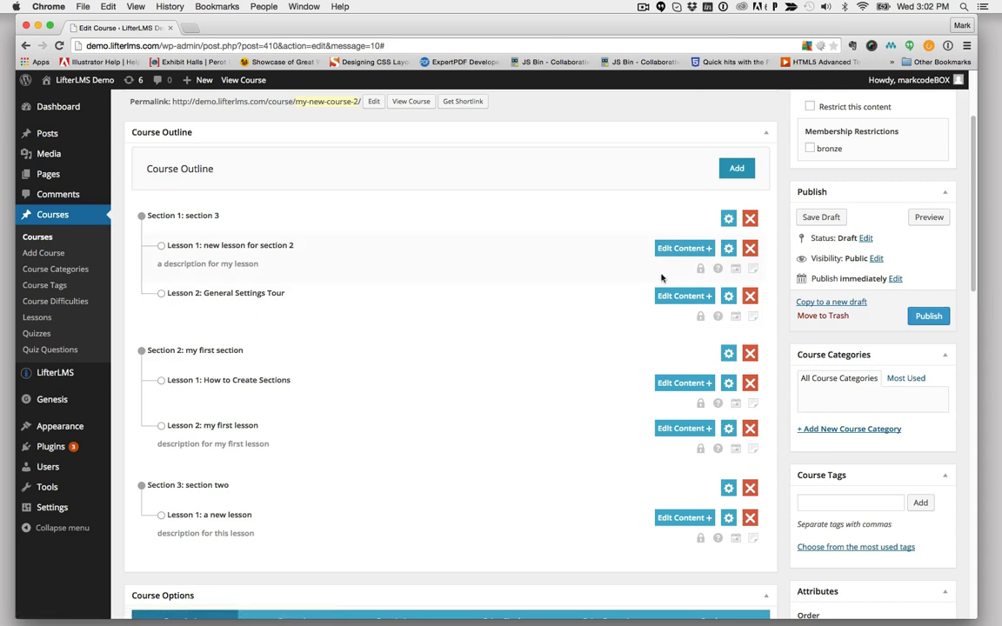
mouse_move(717, 268)
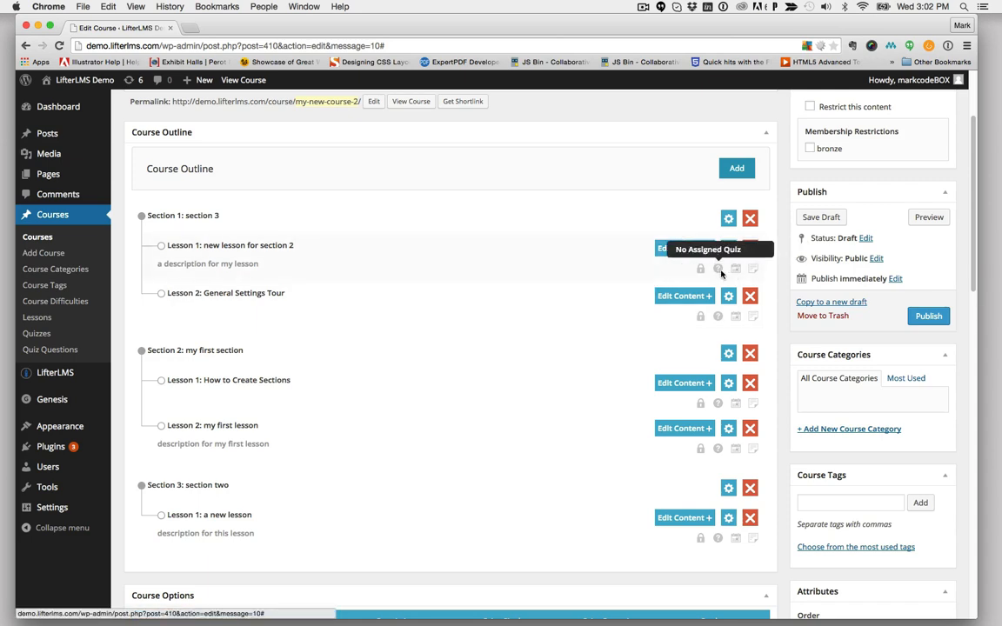
mouse_move(734, 271)
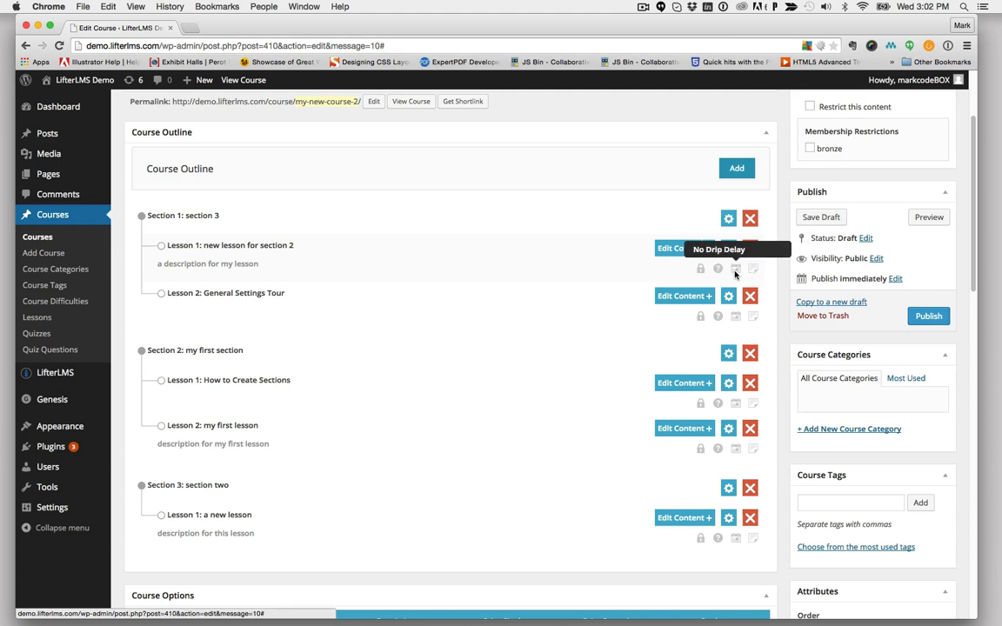
mouse_move(699, 268)
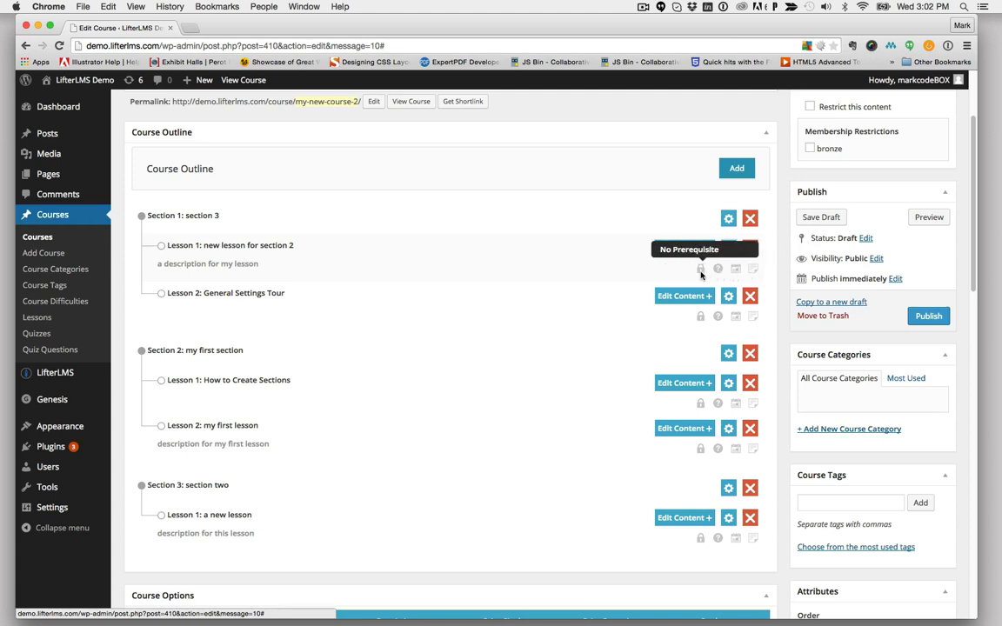
mouse_move(714, 288)
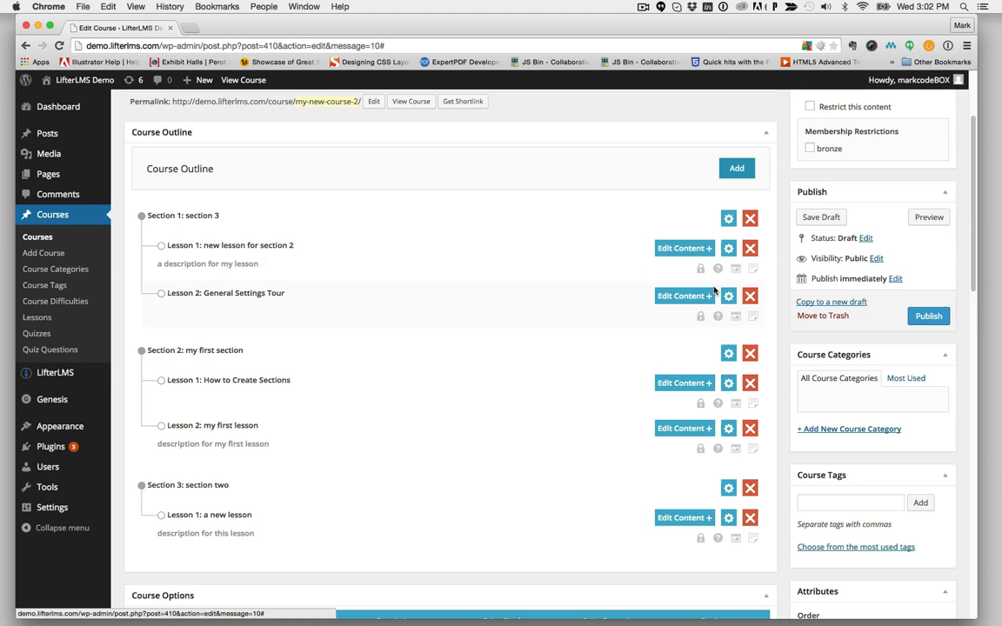
mouse_move(769, 328)
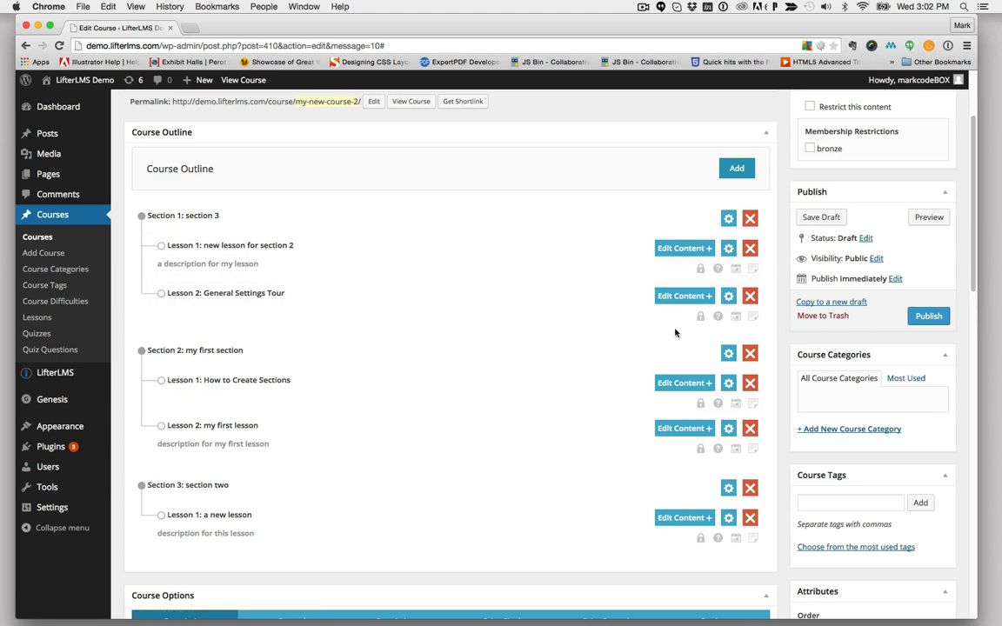
mouse_move(717, 331)
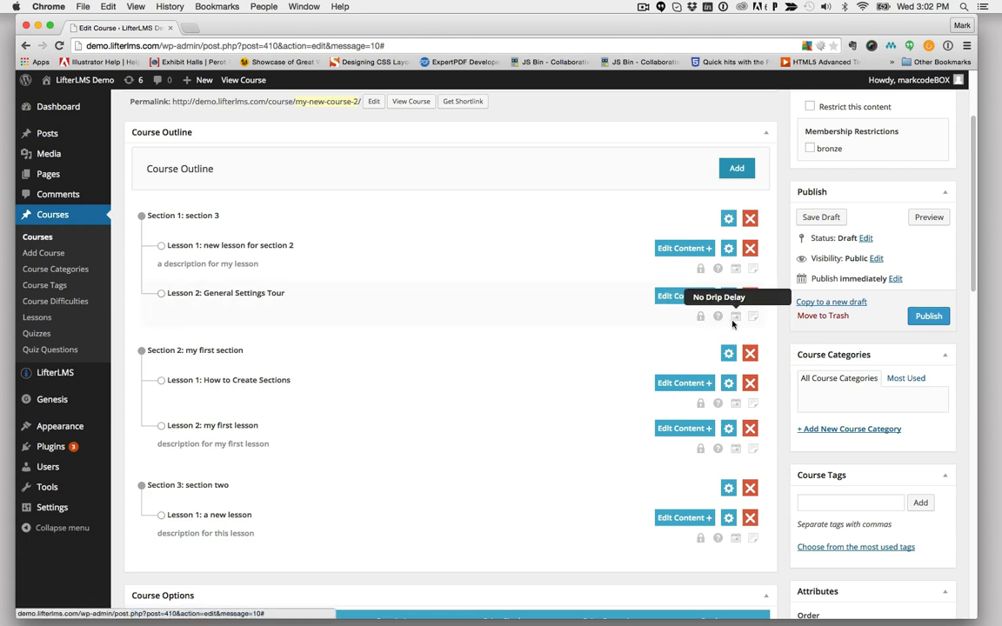
mouse_move(720, 322)
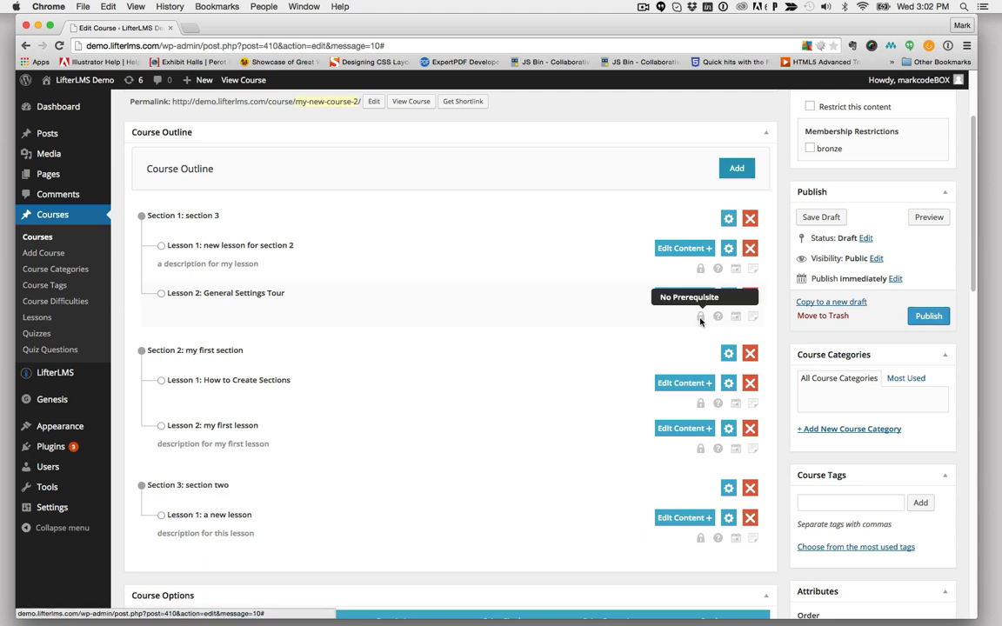
mouse_move(508, 358)
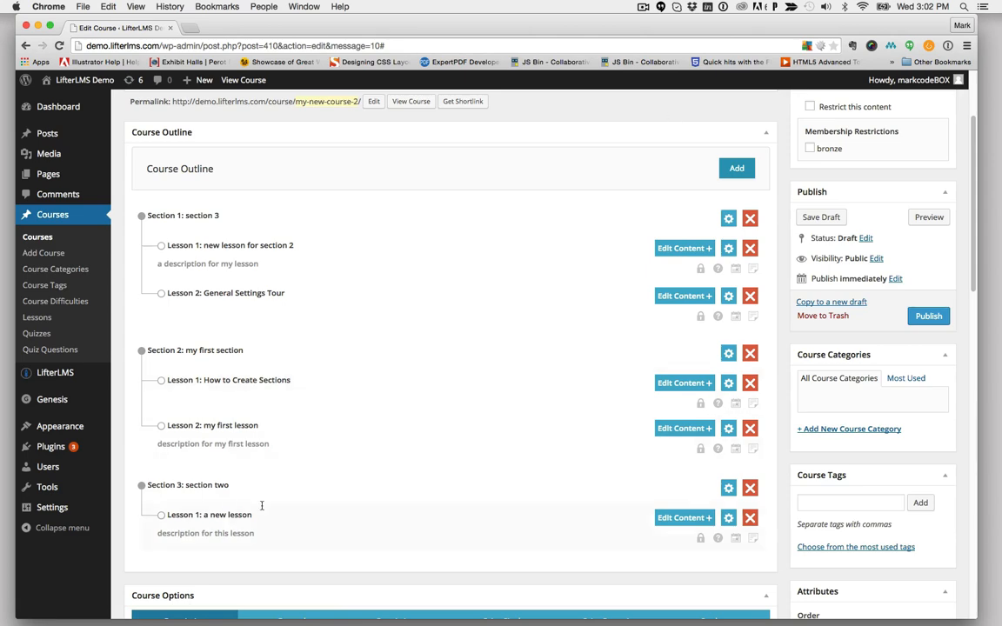
Scroll down to the Course Options box below the outline
scroll(down, 3)
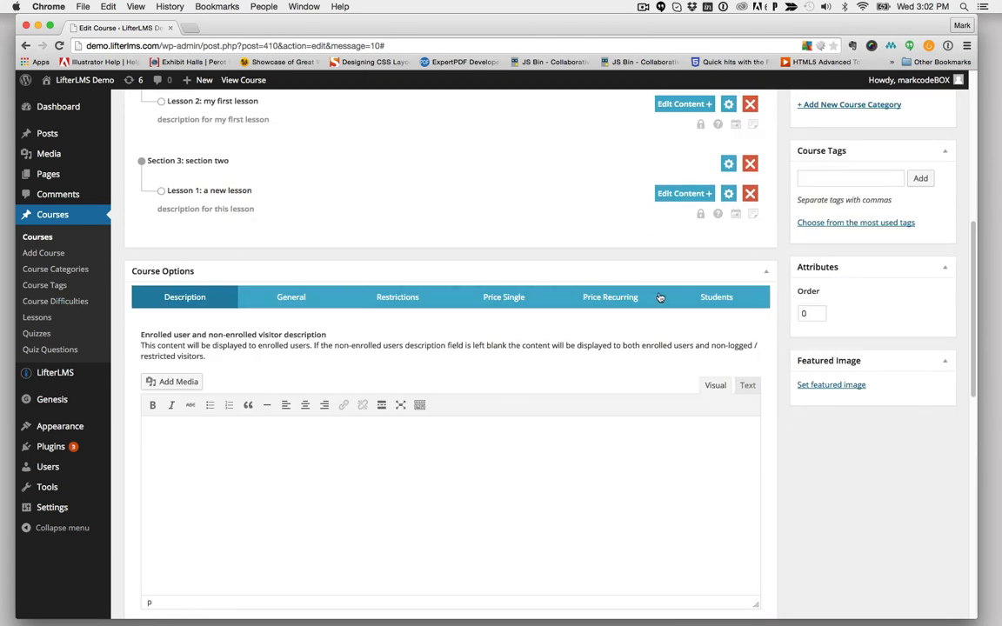
mouse_move(500, 327)
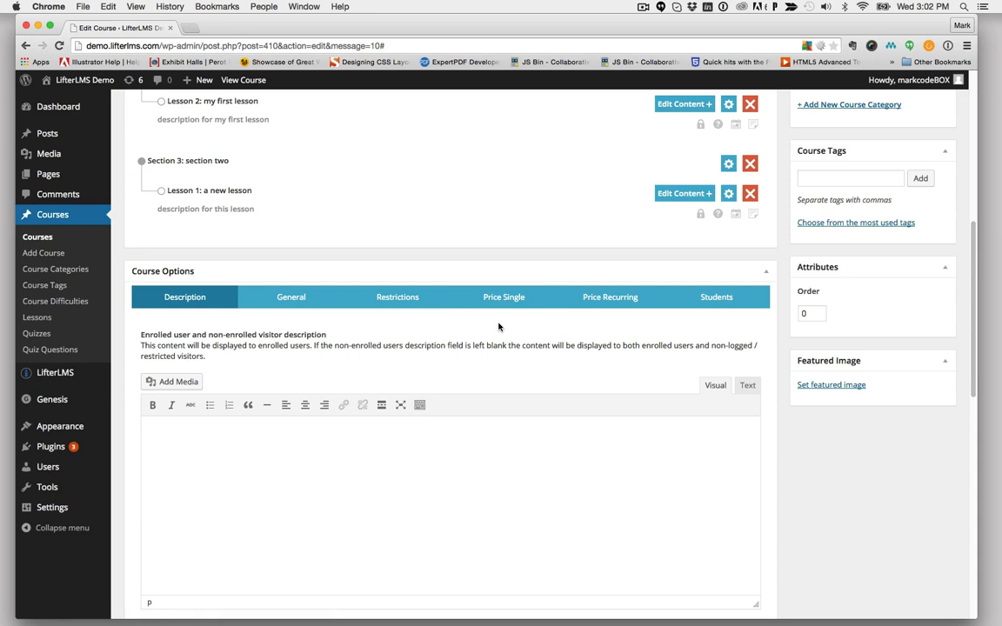
mouse_move(637, 369)
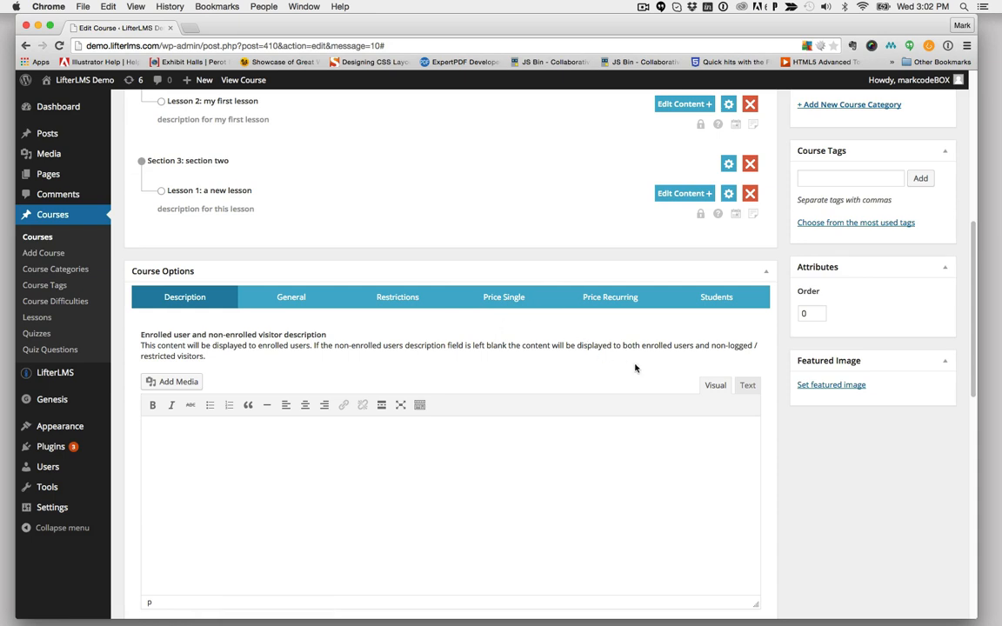